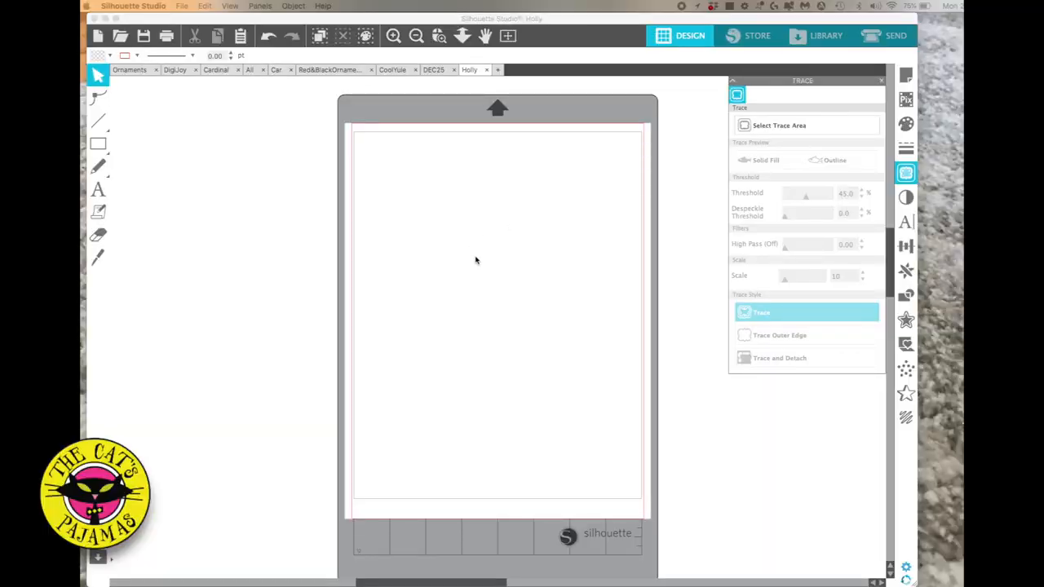
mouse_move(481, 245)
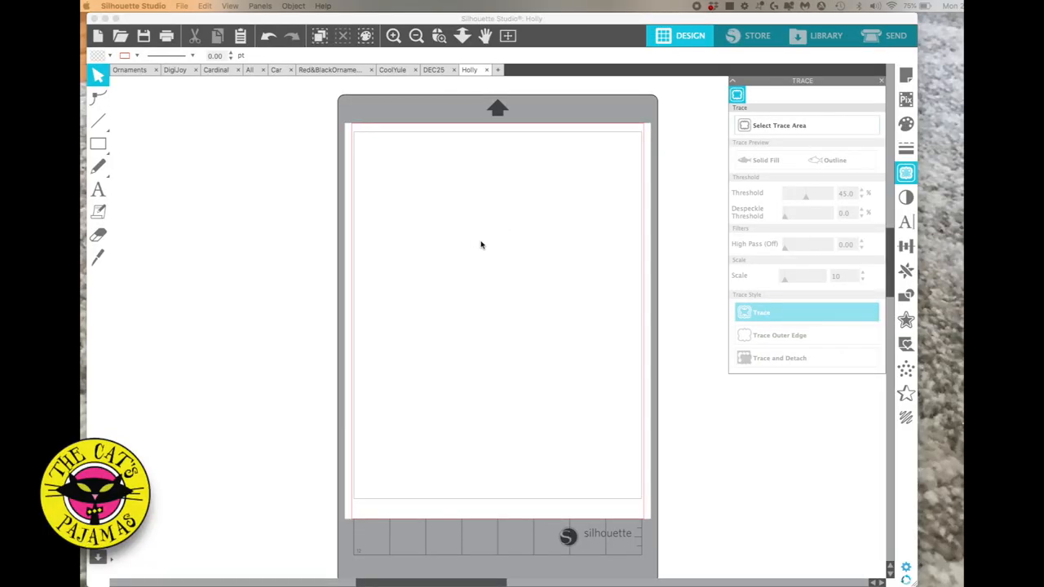
mouse_move(243, 168)
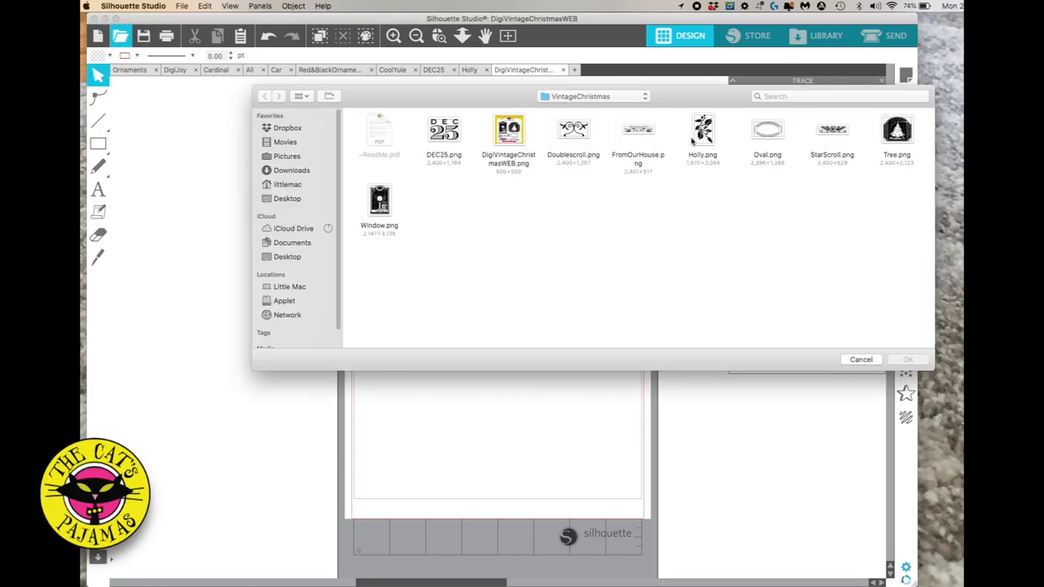
- Open Holly.png from the VintageChristmas folder
left_click(702, 130)
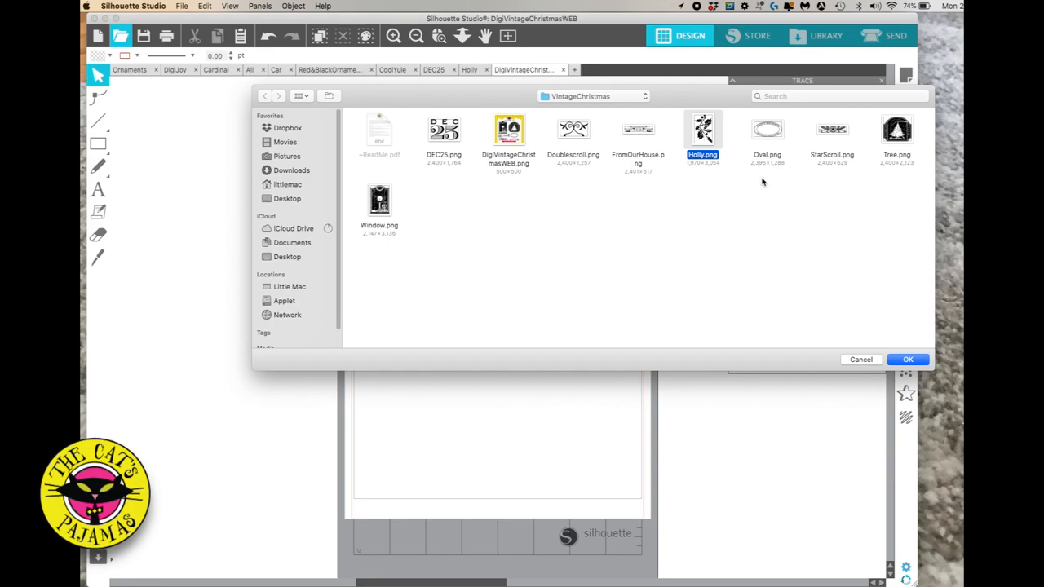
mouse_move(907, 360)
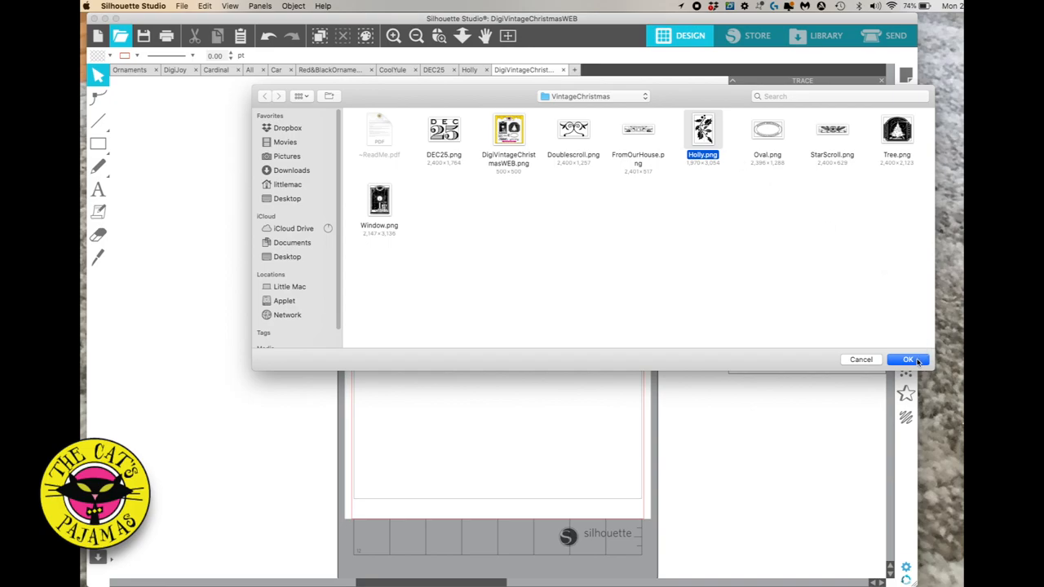
left_click(907, 360)
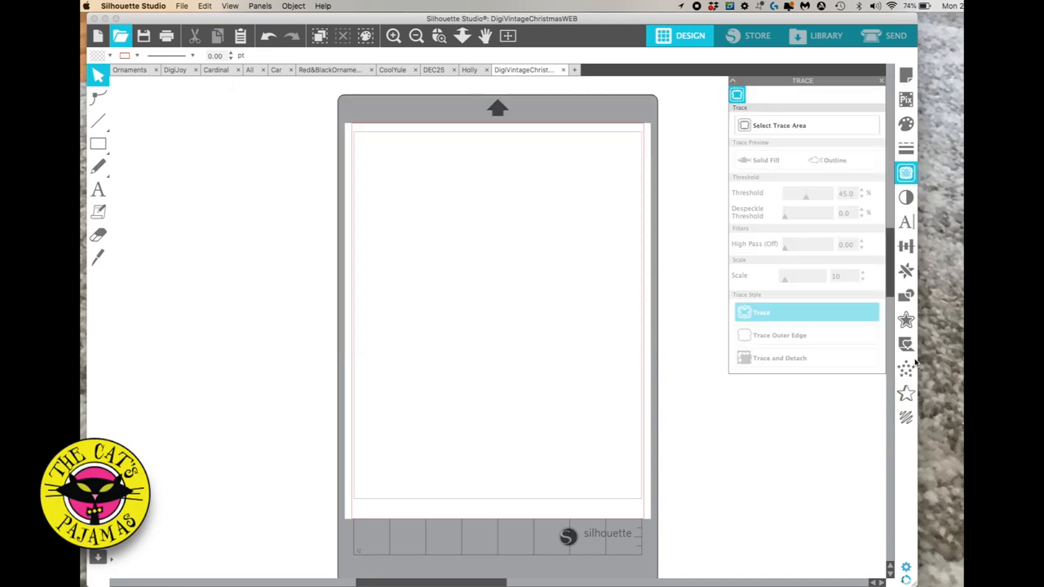
- Select the holly image and mark a trace area covering the whole image
left_click(580, 69)
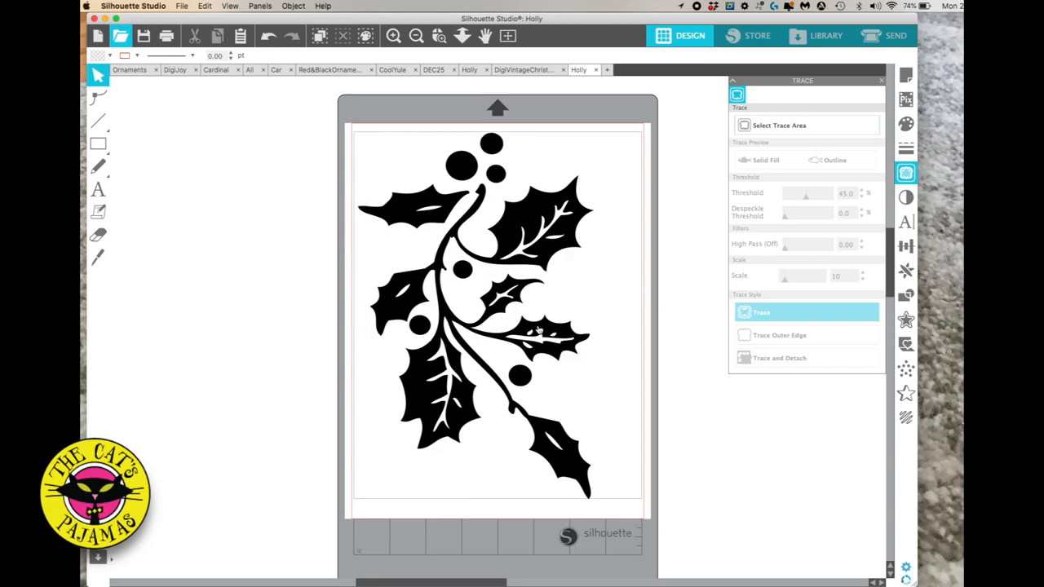
mouse_move(551, 402)
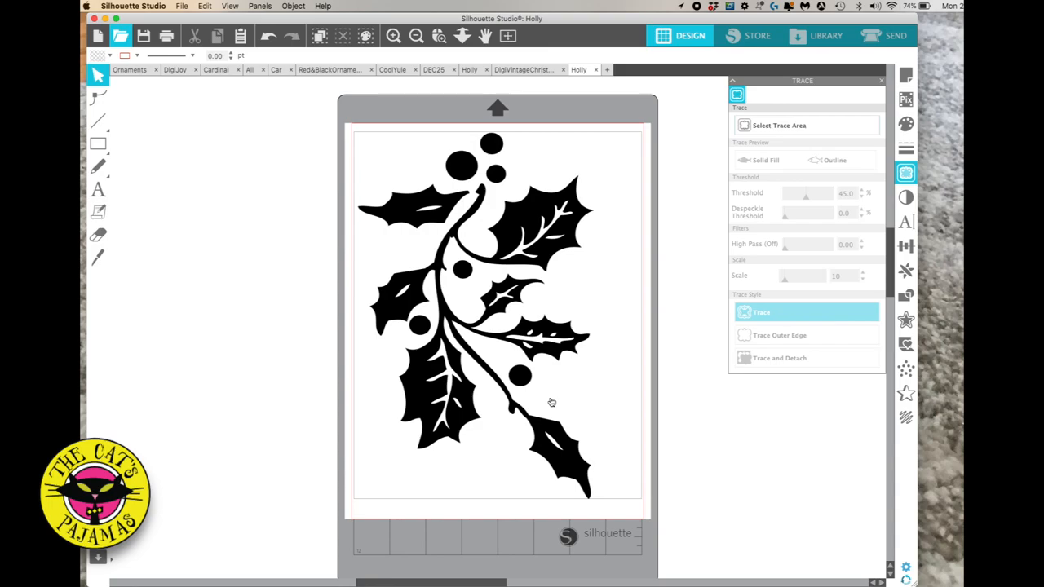
mouse_move(535, 371)
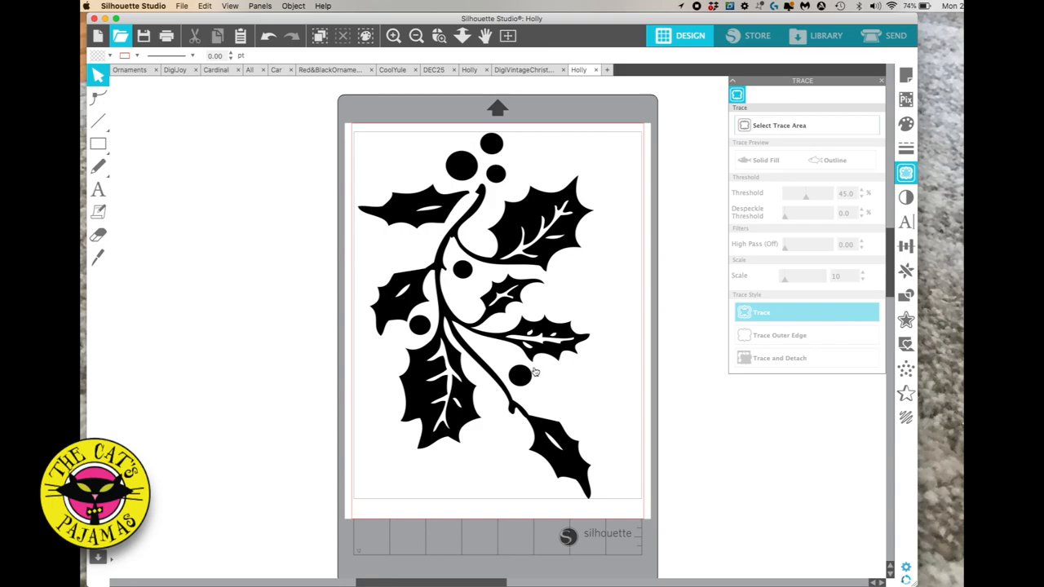
mouse_move(318, 269)
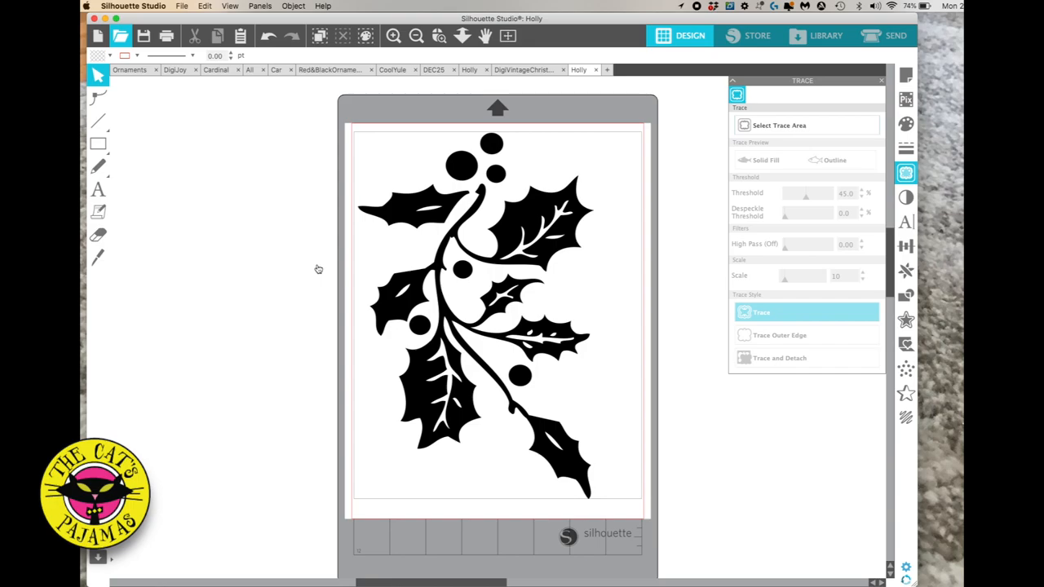
left_click(489, 318)
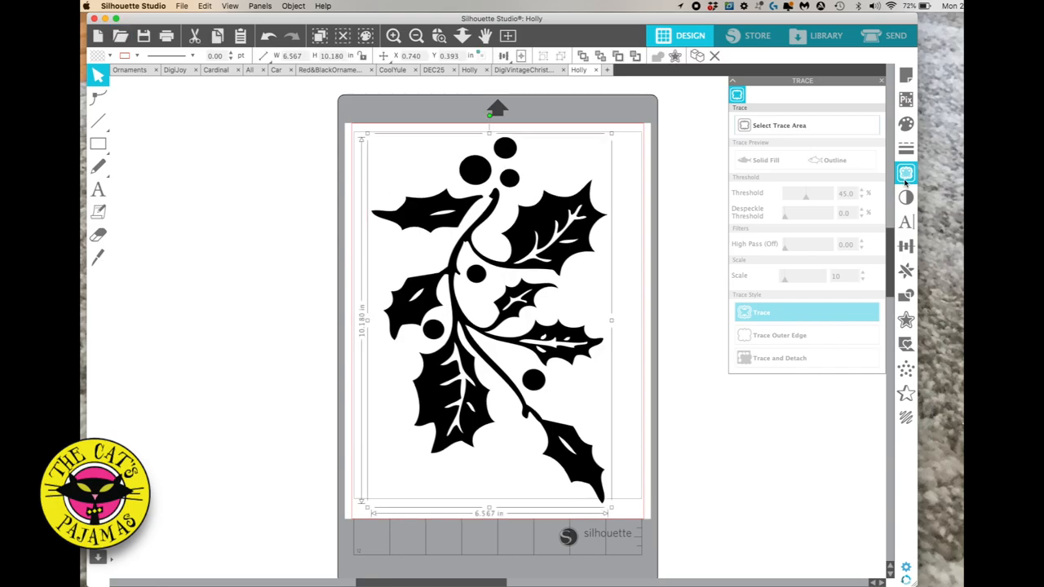
left_click(779, 125)
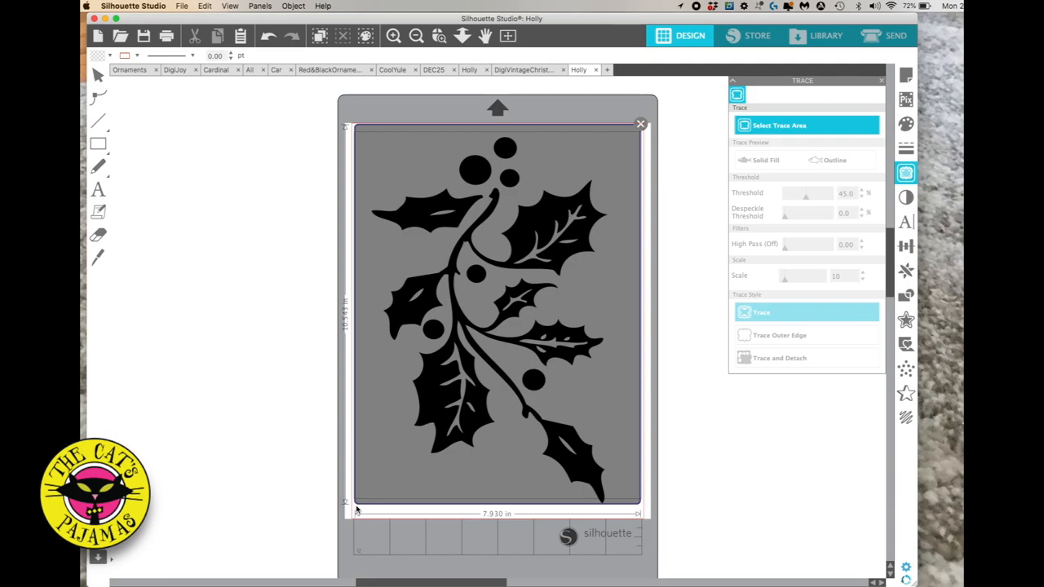
- Preview the holly trace, try thresholds 0 and 82, then settle on 66%
left_click(765, 160)
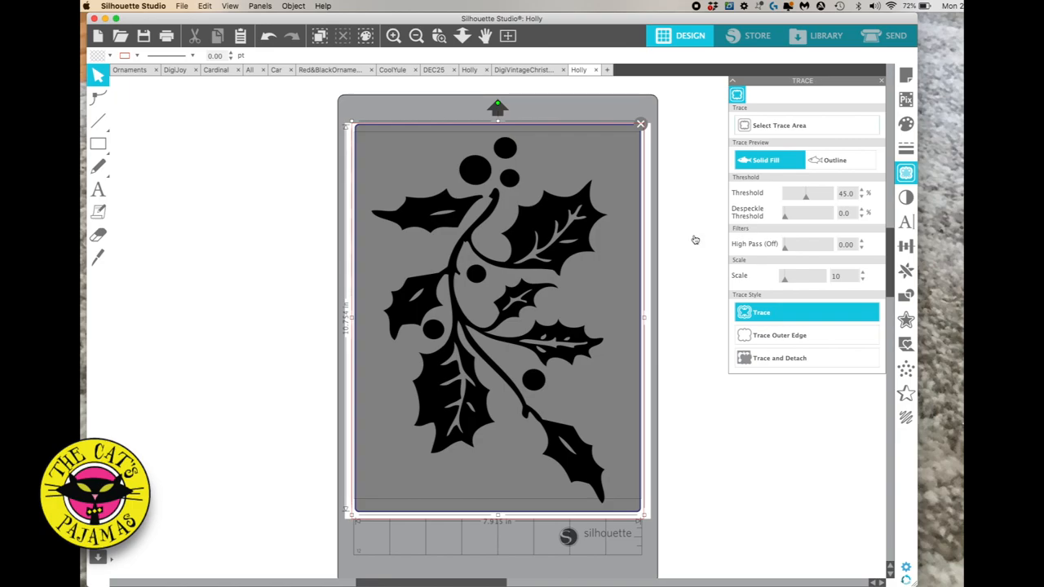
left_click(764, 160)
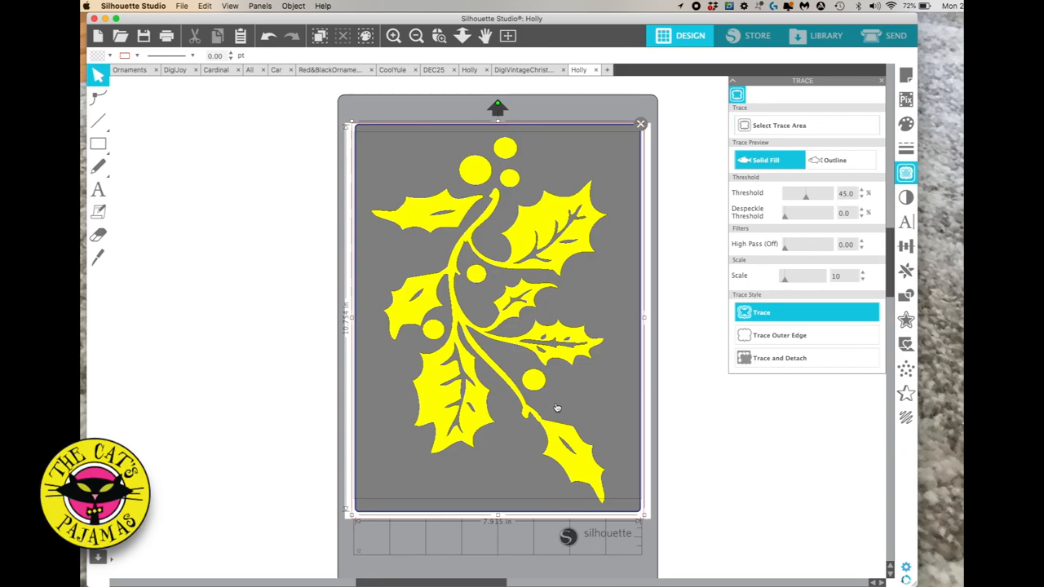
mouse_move(438, 258)
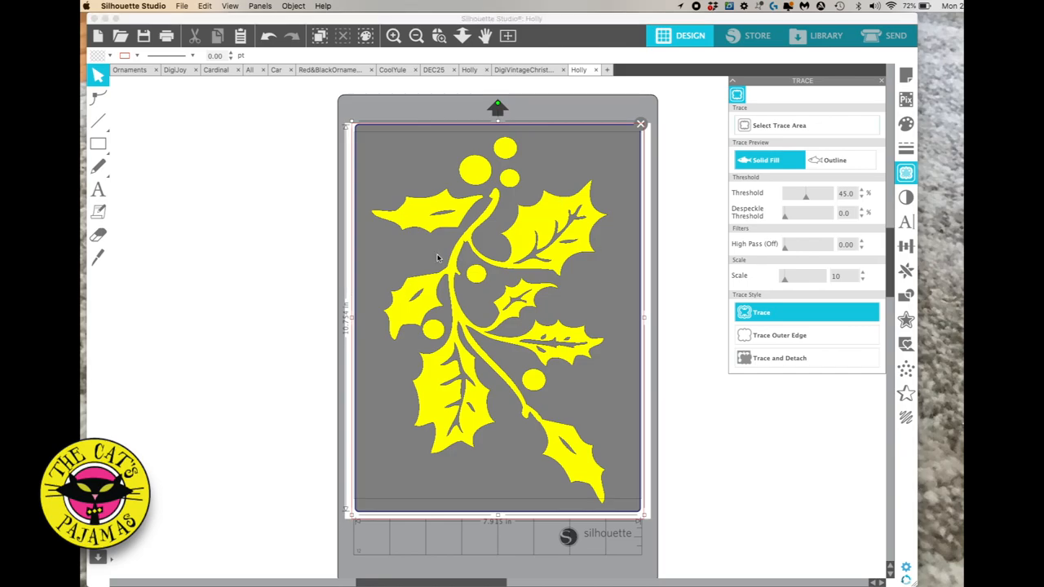
mouse_move(563, 303)
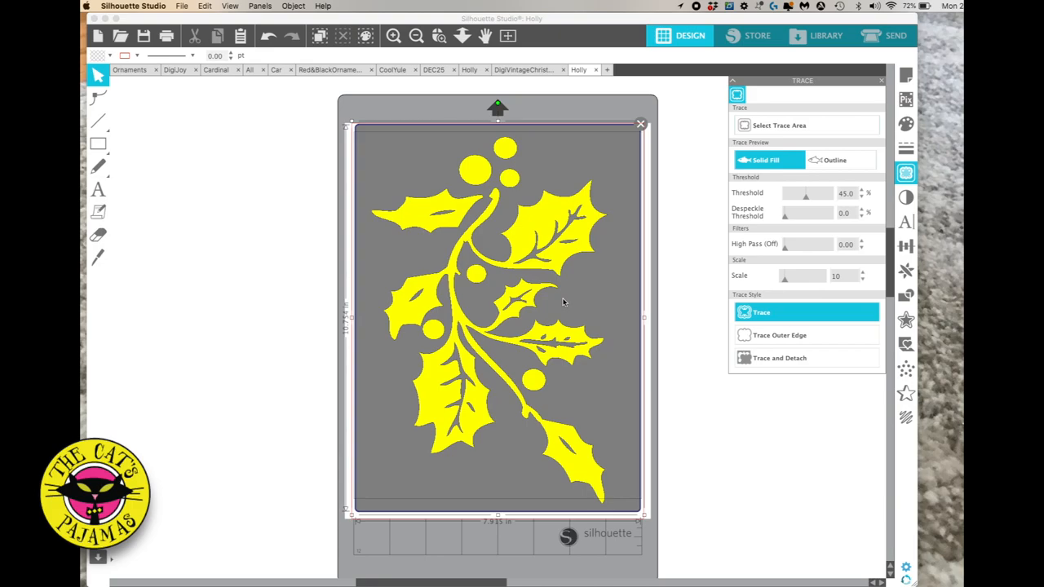
mouse_move(753, 238)
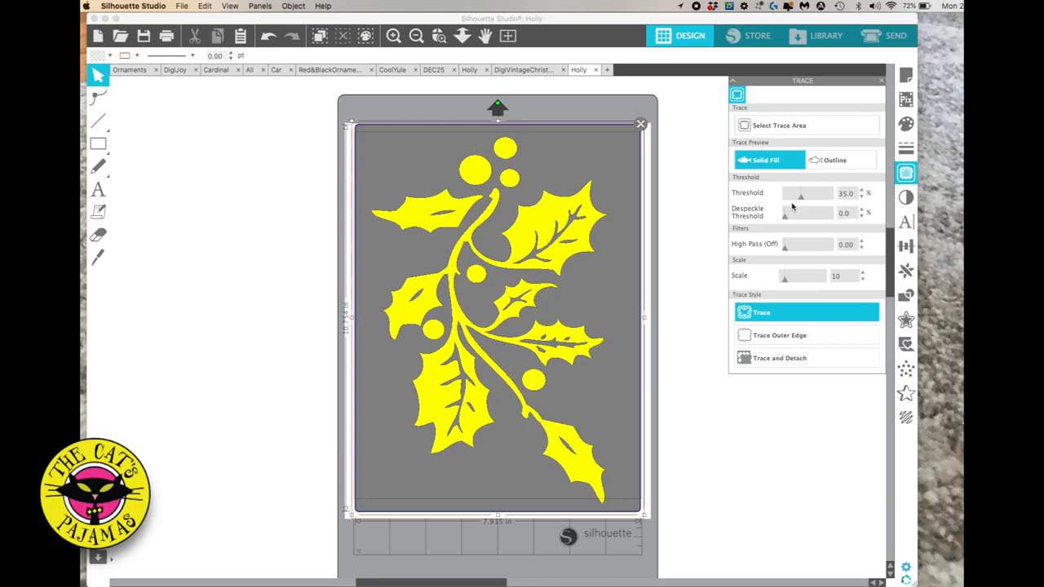
left_click_drag(800, 193, 784, 194)
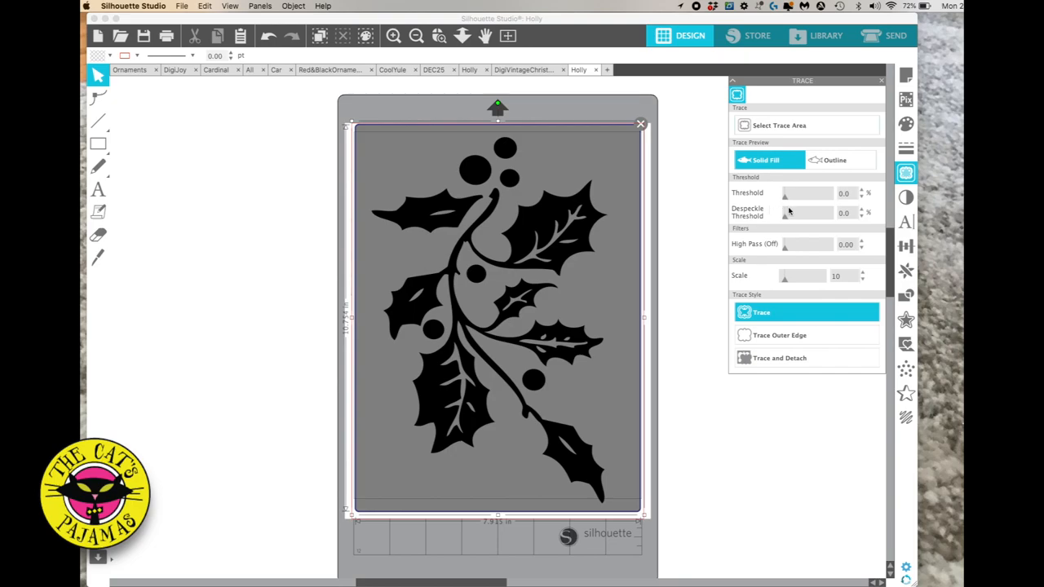
left_click_drag(785, 193, 820, 194)
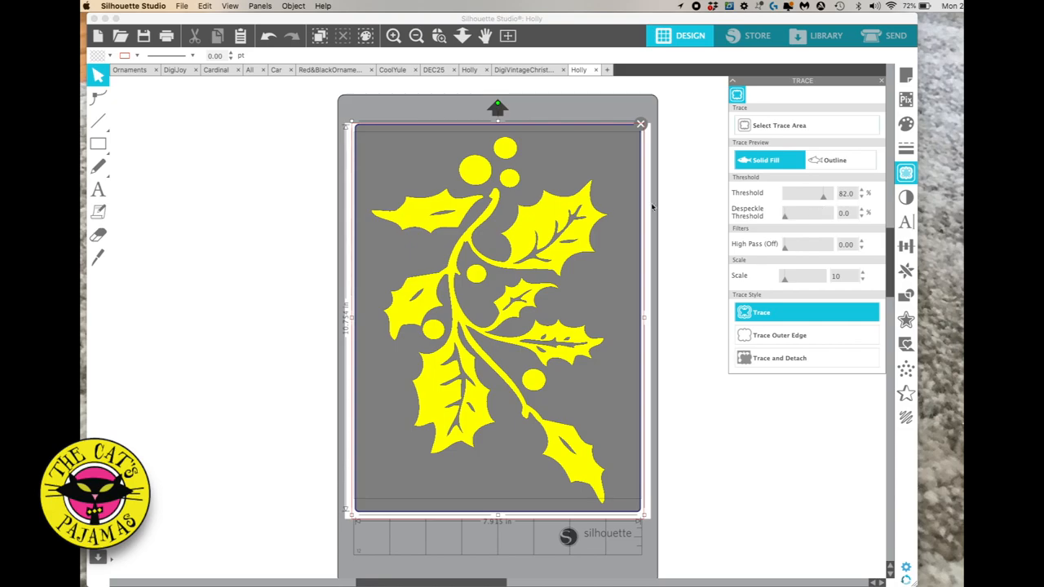
mouse_move(750, 207)
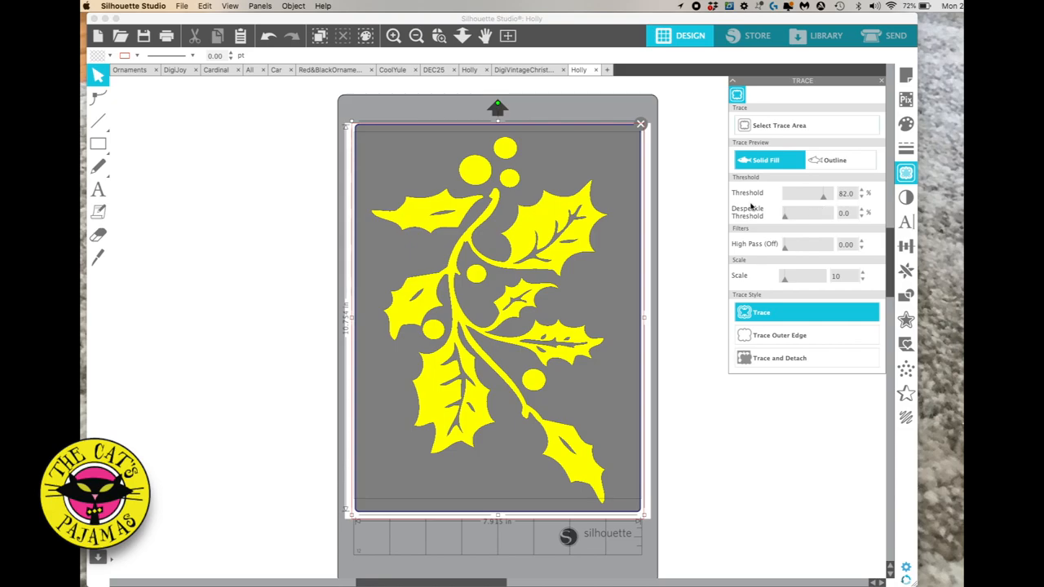
left_click_drag(823, 193, 815, 194)
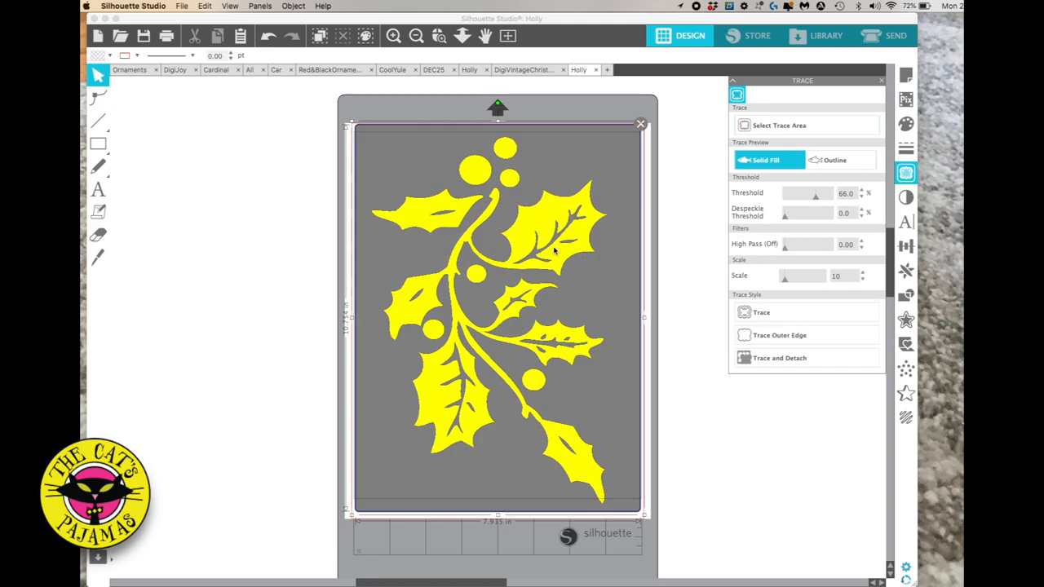
mouse_move(538, 257)
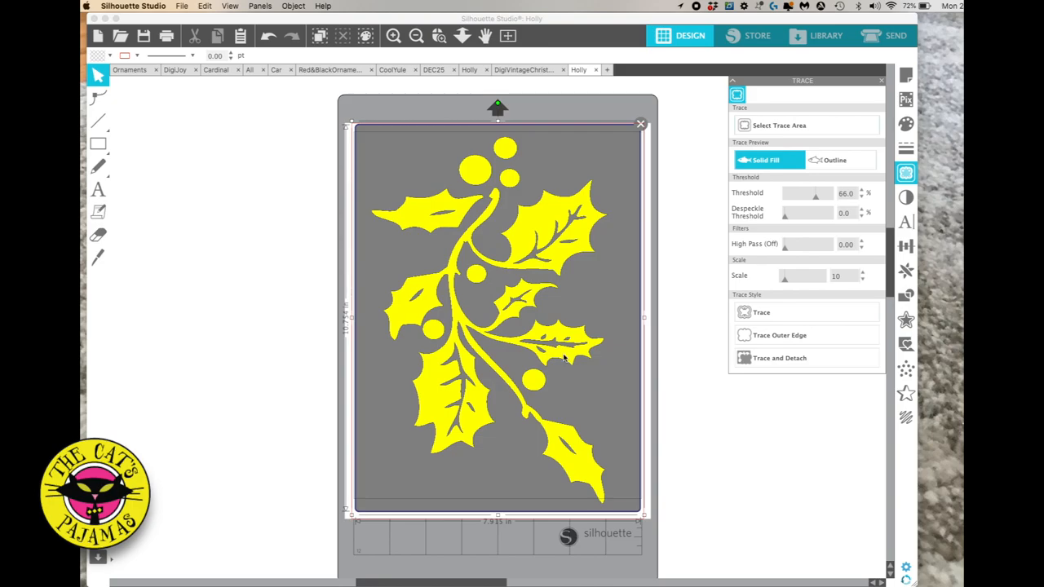
mouse_move(761, 312)
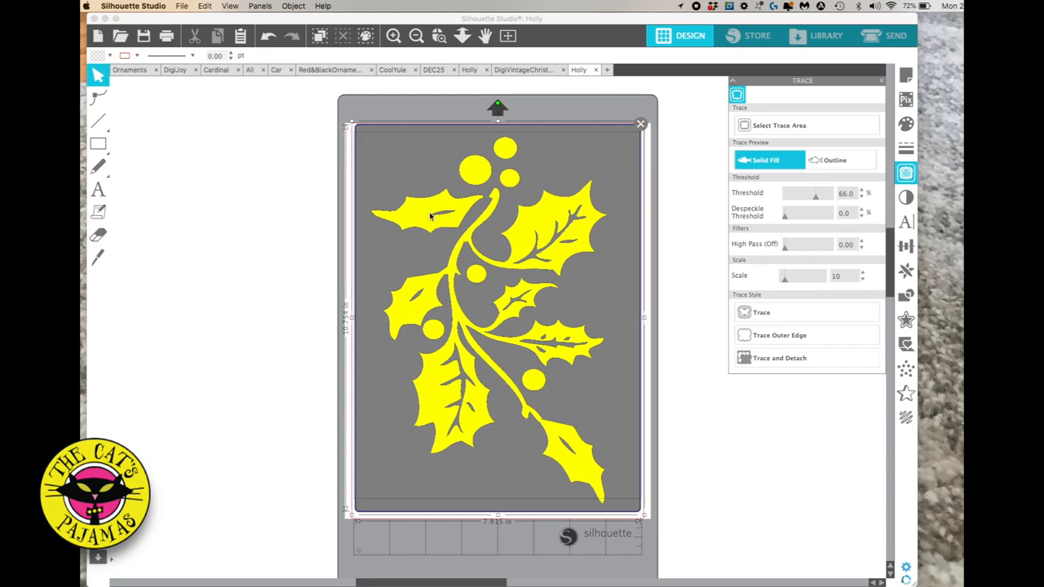
- Trace the holly image into red cut lines
left_click(761, 312)
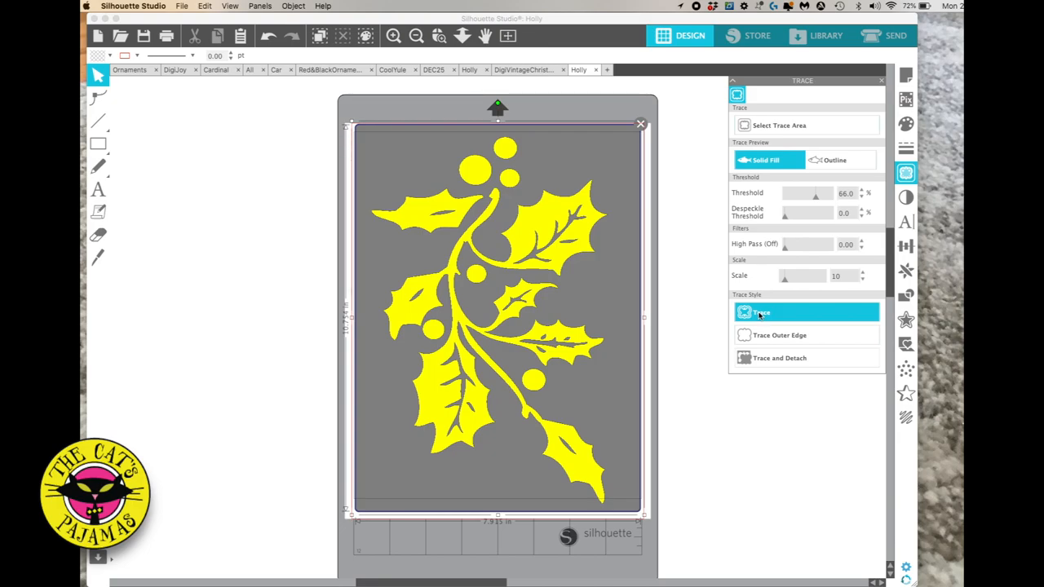
left_click(758, 312)
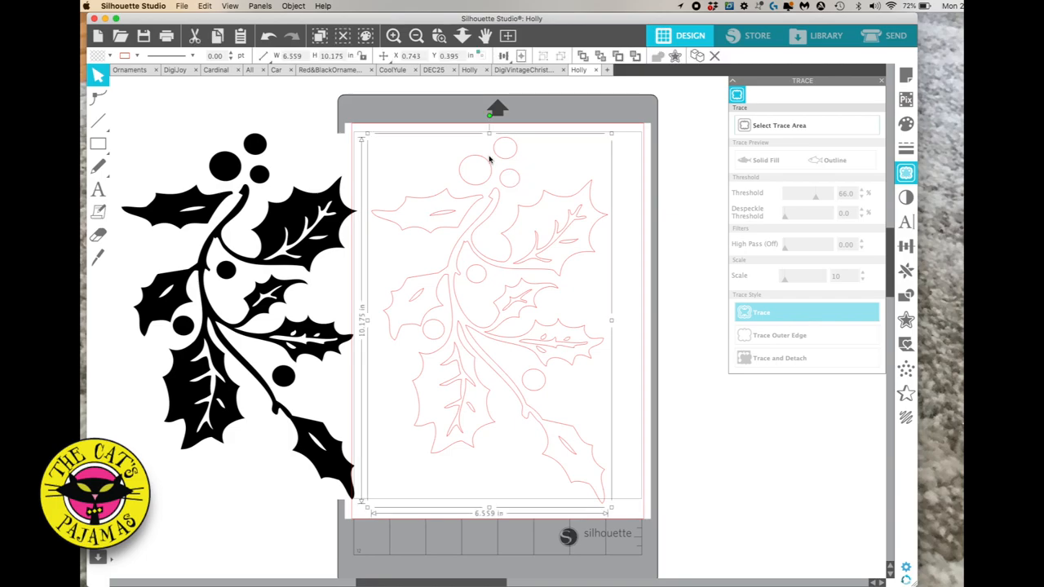
mouse_move(411, 261)
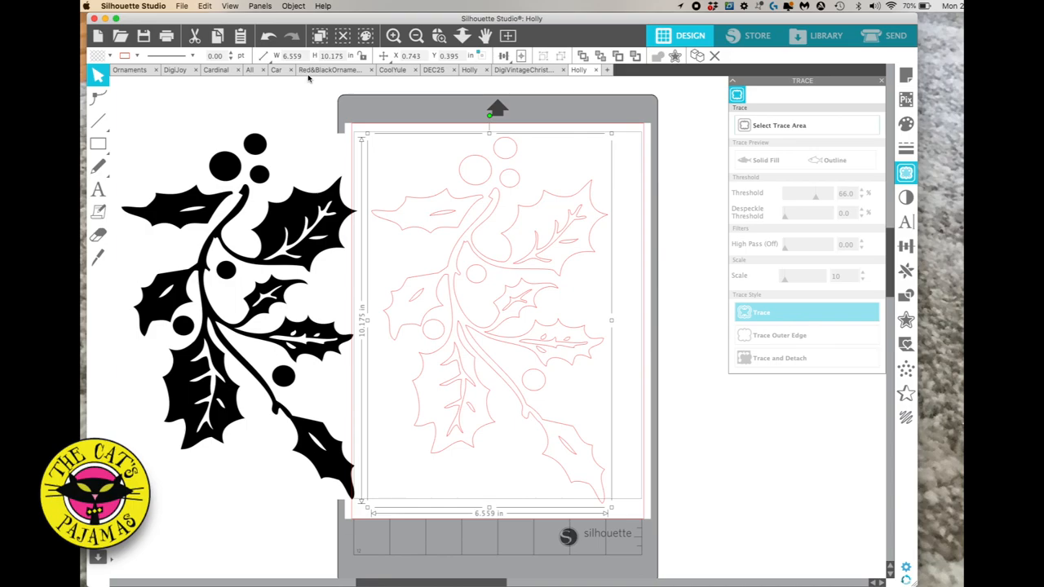
- Release the traced compound path, then recombine leaves and stem into one compound shape
left_click(293, 5)
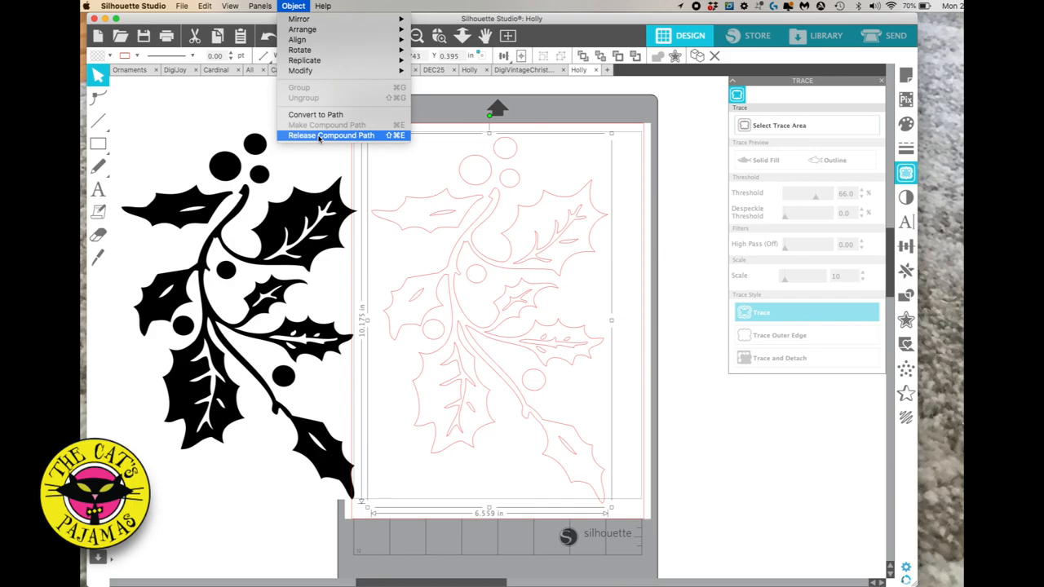
left_click(318, 137)
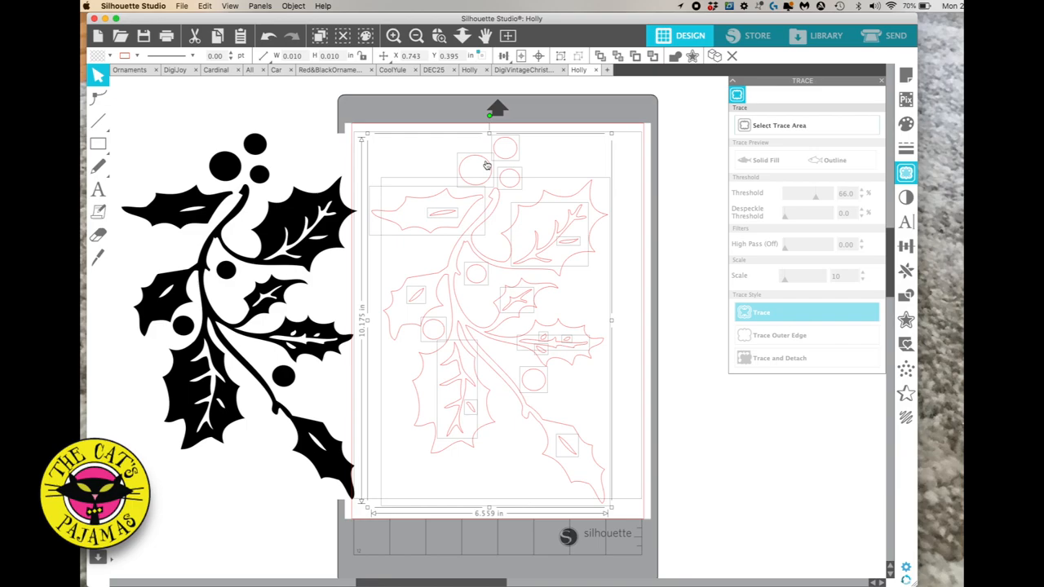
mouse_move(459, 228)
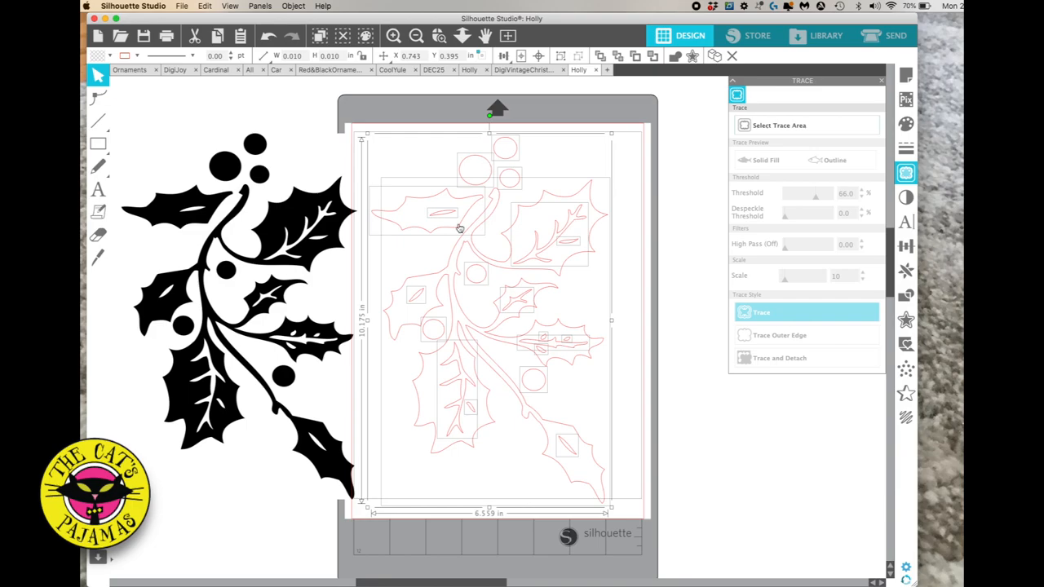
mouse_move(494, 178)
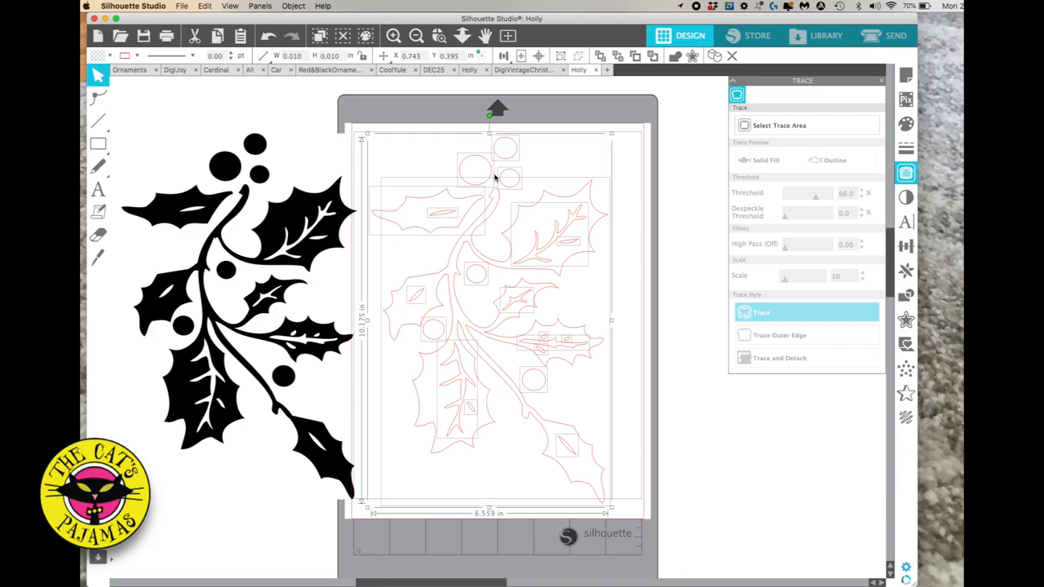
mouse_move(480, 285)
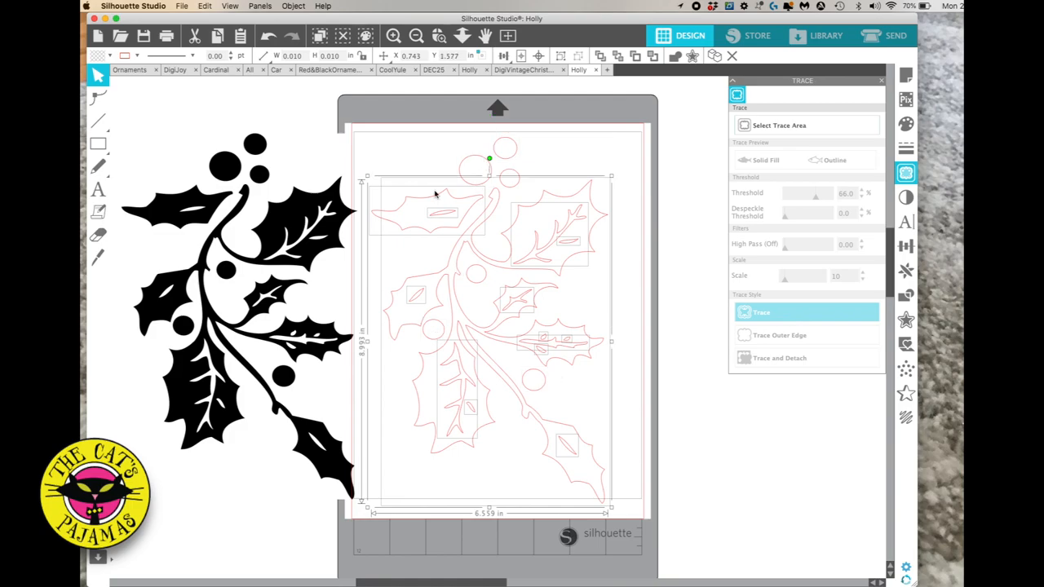
left_click(293, 6)
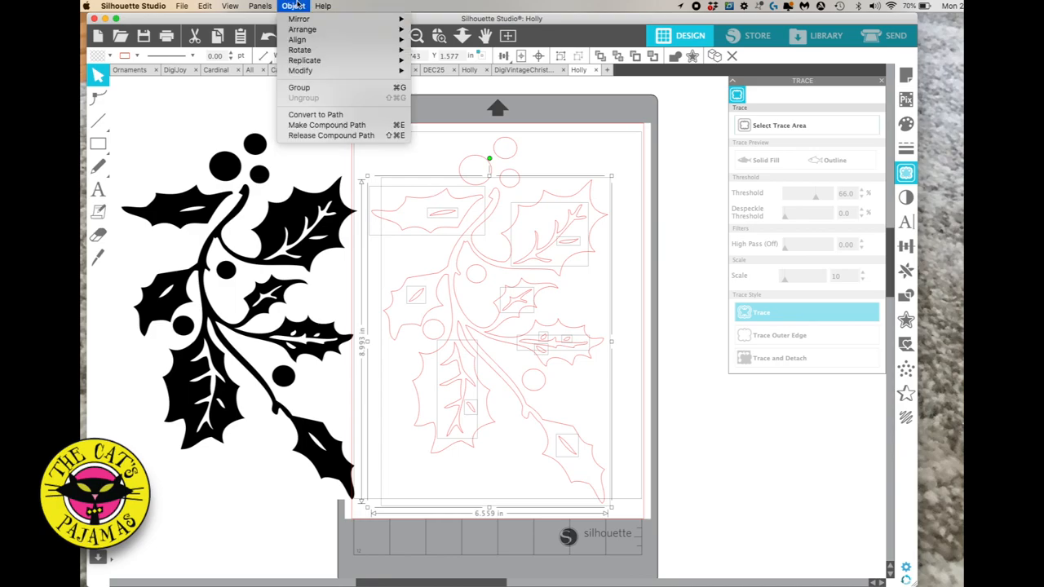
mouse_move(326, 124)
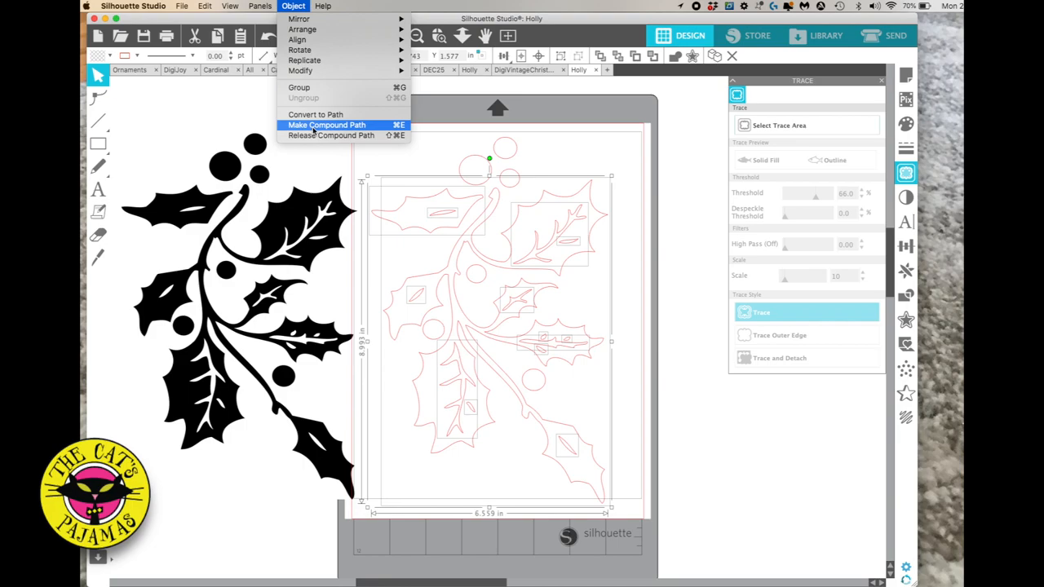
left_click(326, 125)
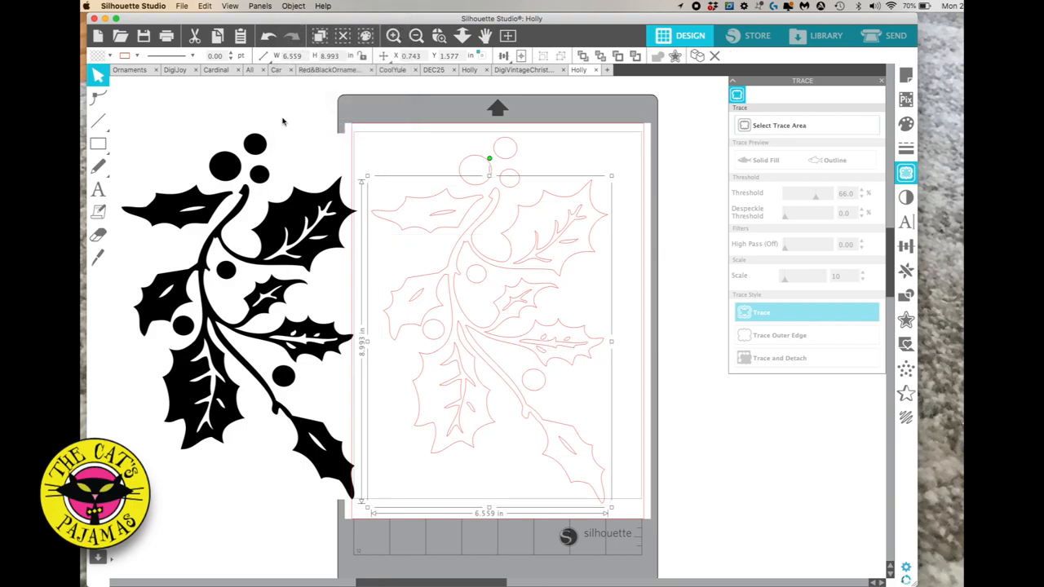
mouse_move(569, 238)
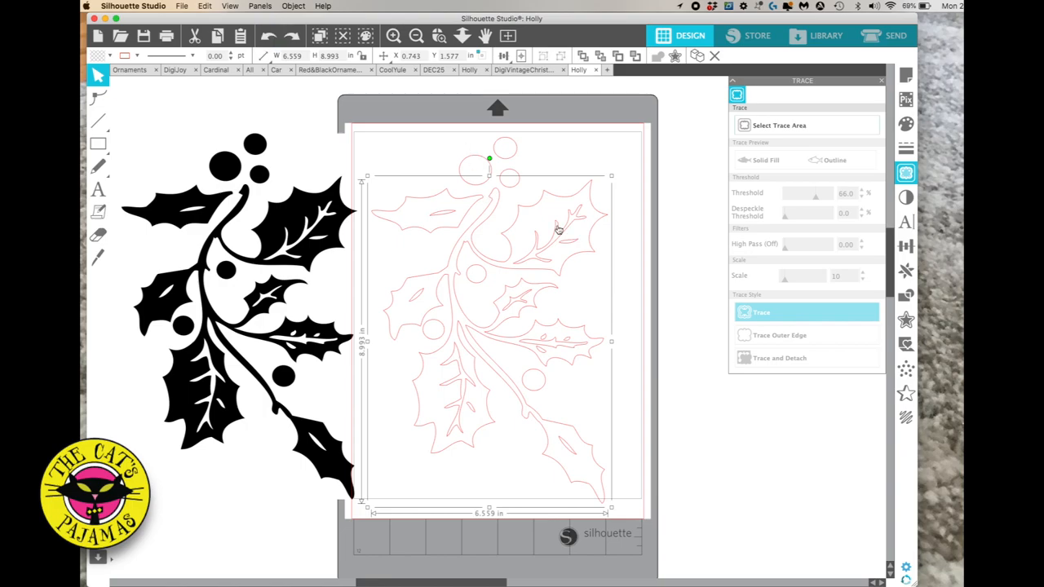
left_click(124, 56)
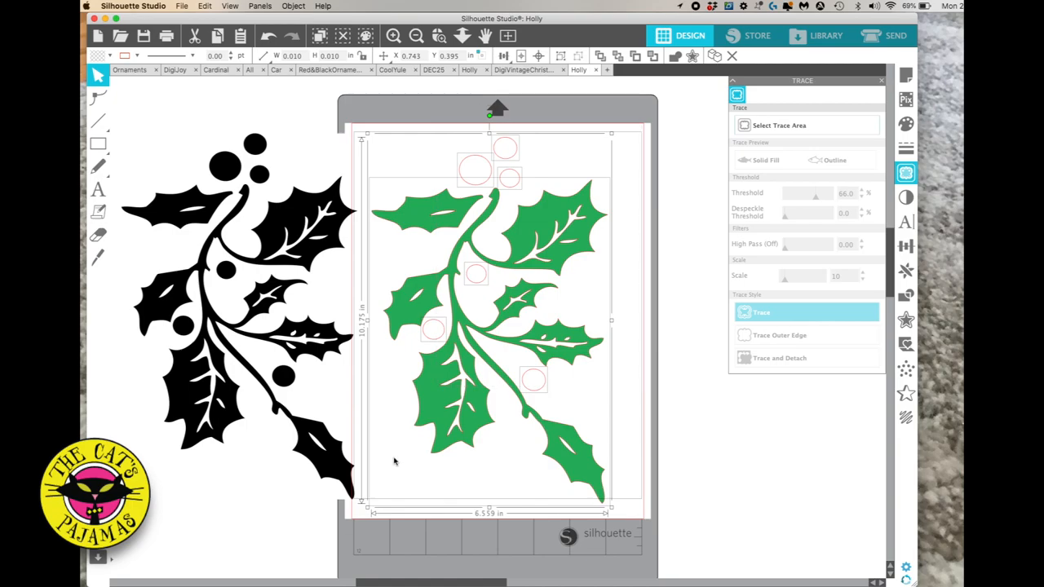
mouse_move(400, 463)
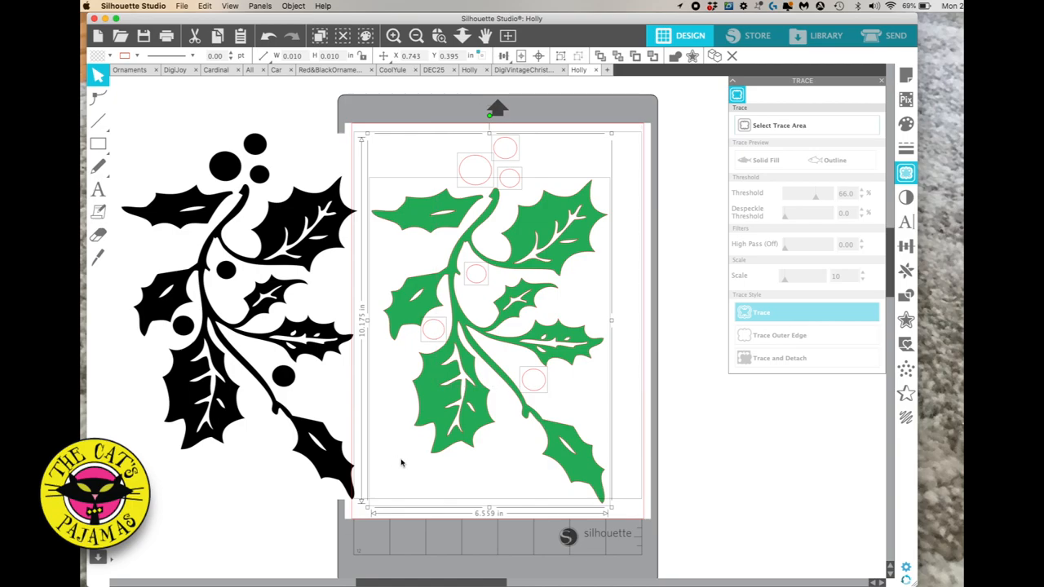
mouse_move(441, 291)
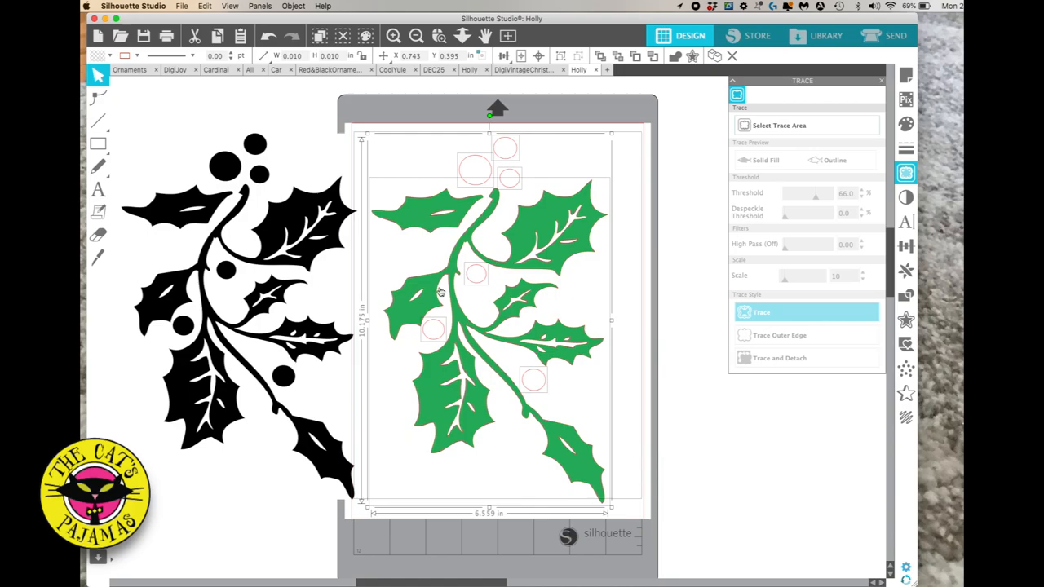
mouse_move(400, 206)
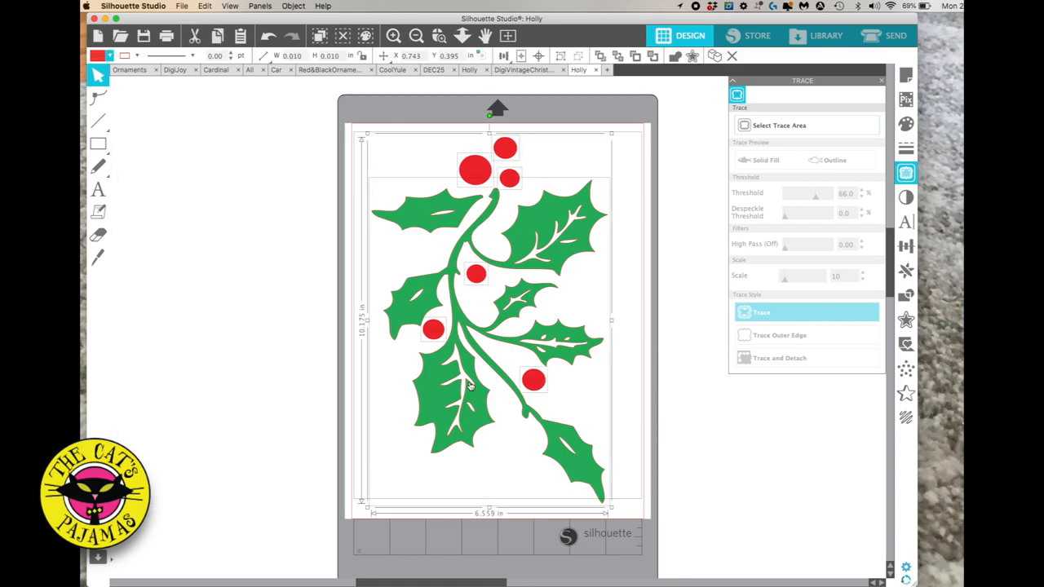
- Group the green leaves and red berries into one holly design
right_click(469, 385)
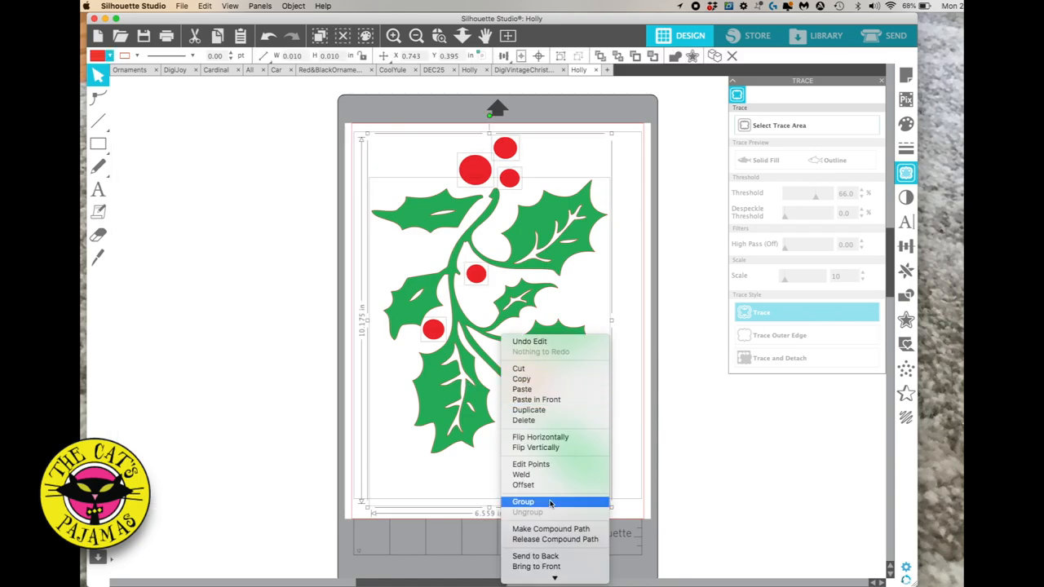
left_click(522, 502)
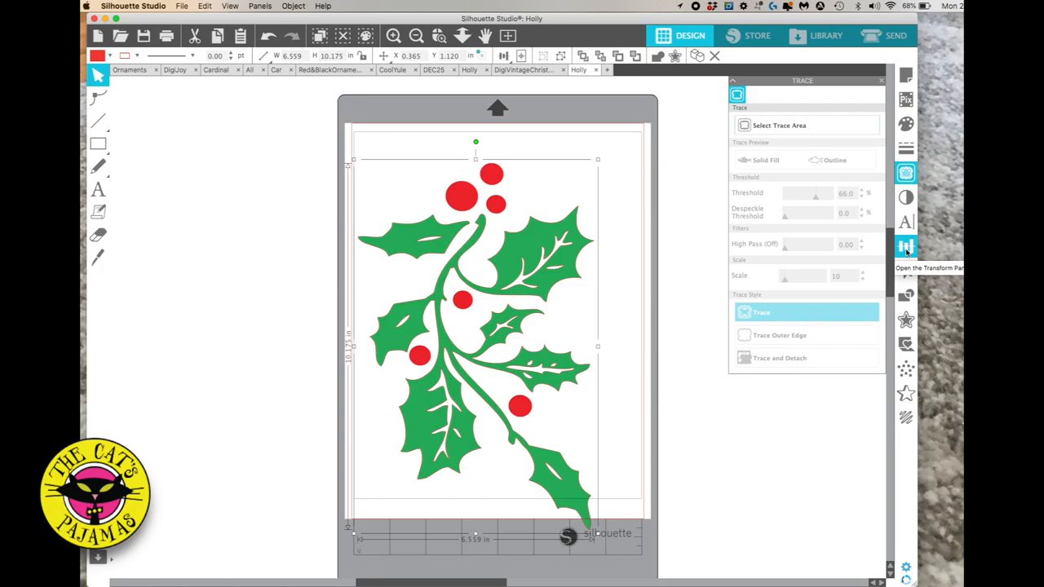
- Rotate the grouped holly by -90° so it lies horizontally
left_click(905, 247)
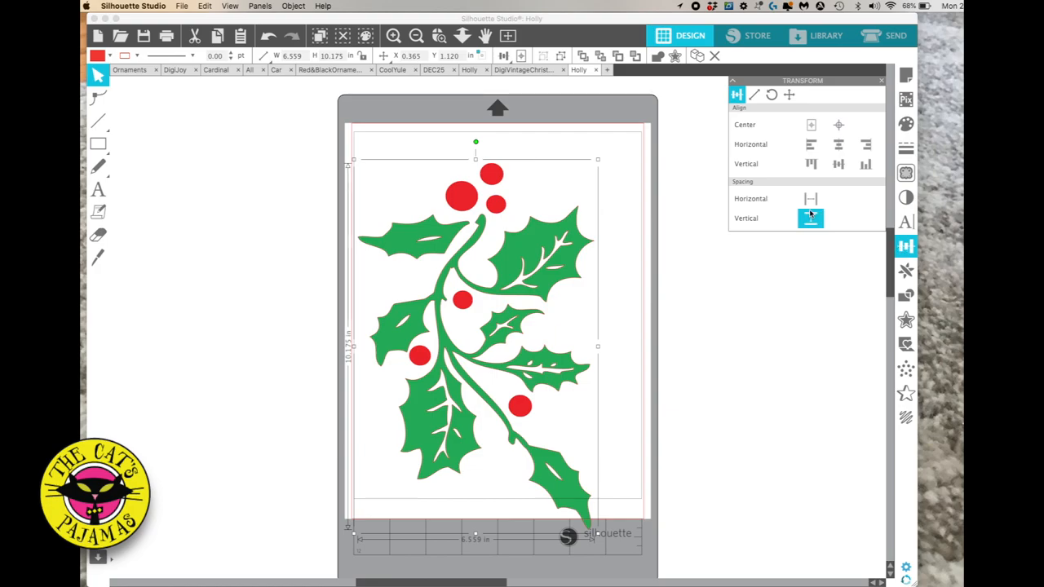
left_click(770, 94)
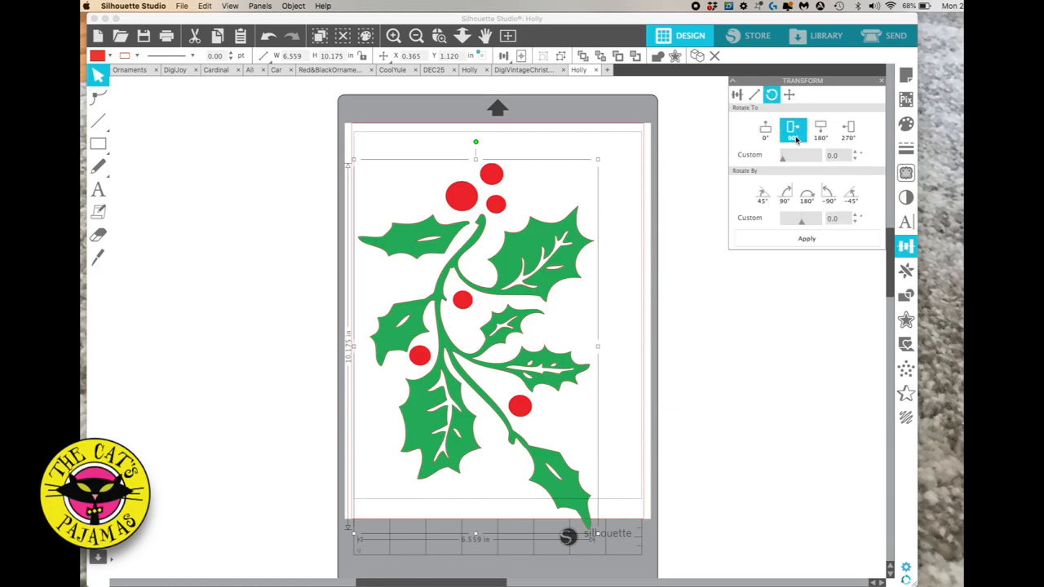
left_click(784, 194)
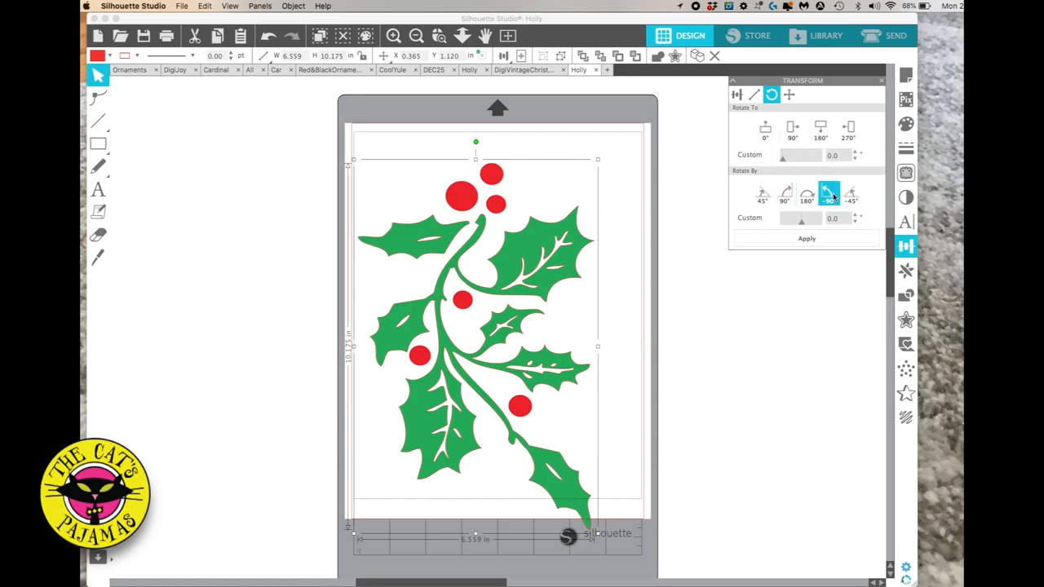
left_click(828, 196)
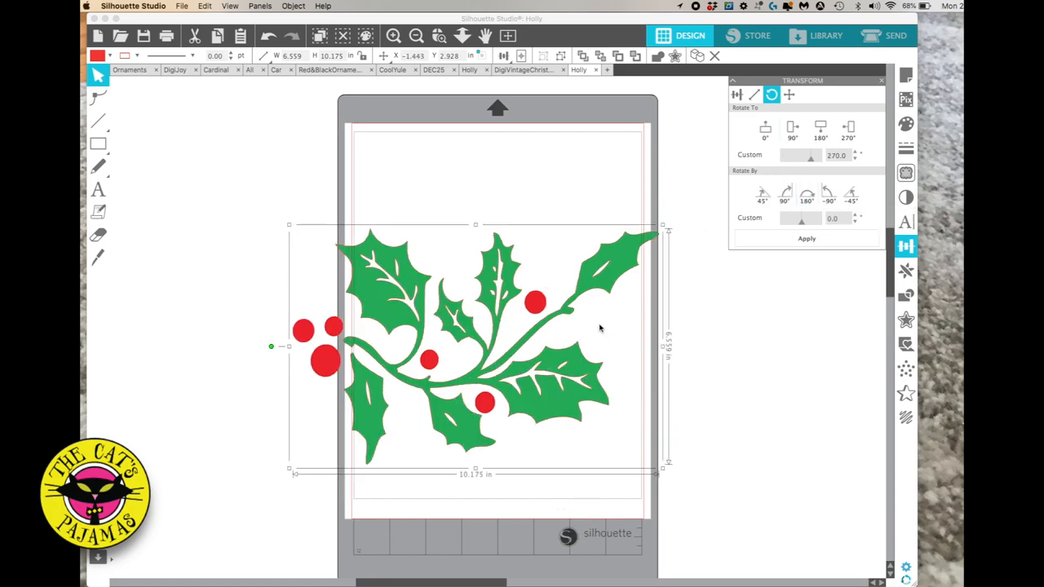
mouse_move(573, 387)
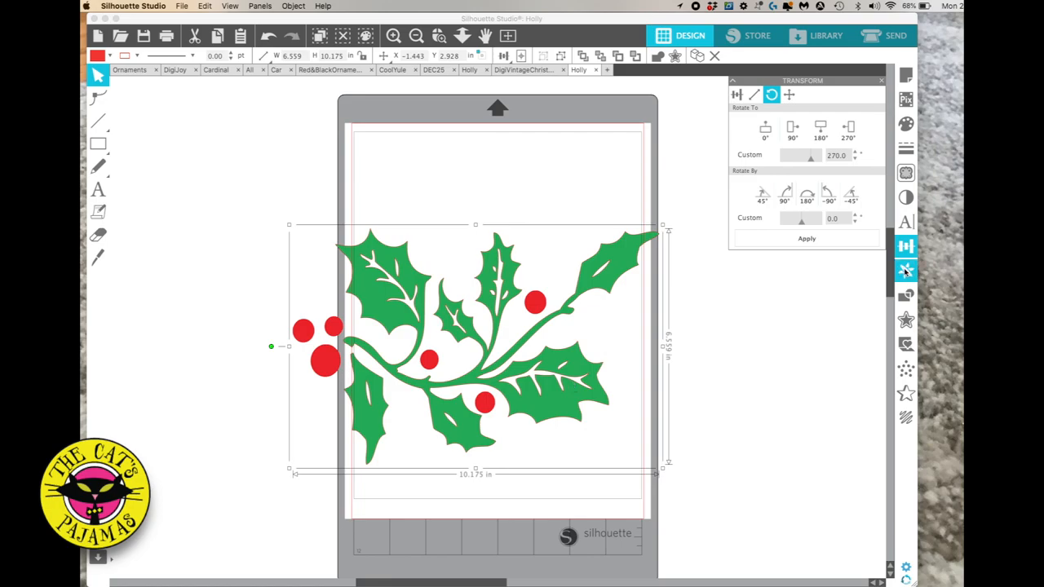
- Mirror the sideways holly to form a symmetrical two-sprig garland
left_click(905, 270)
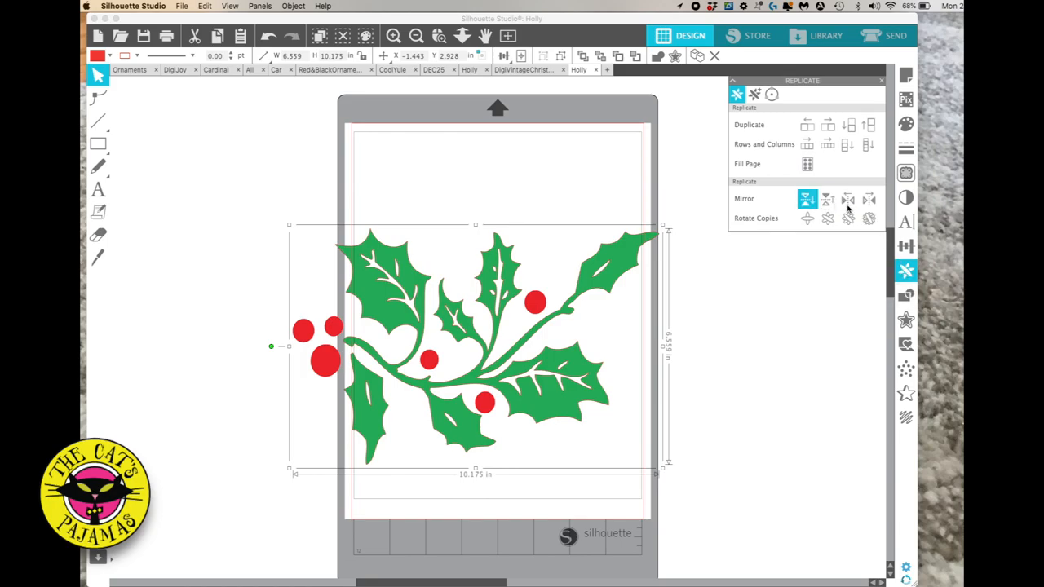
left_click(848, 198)
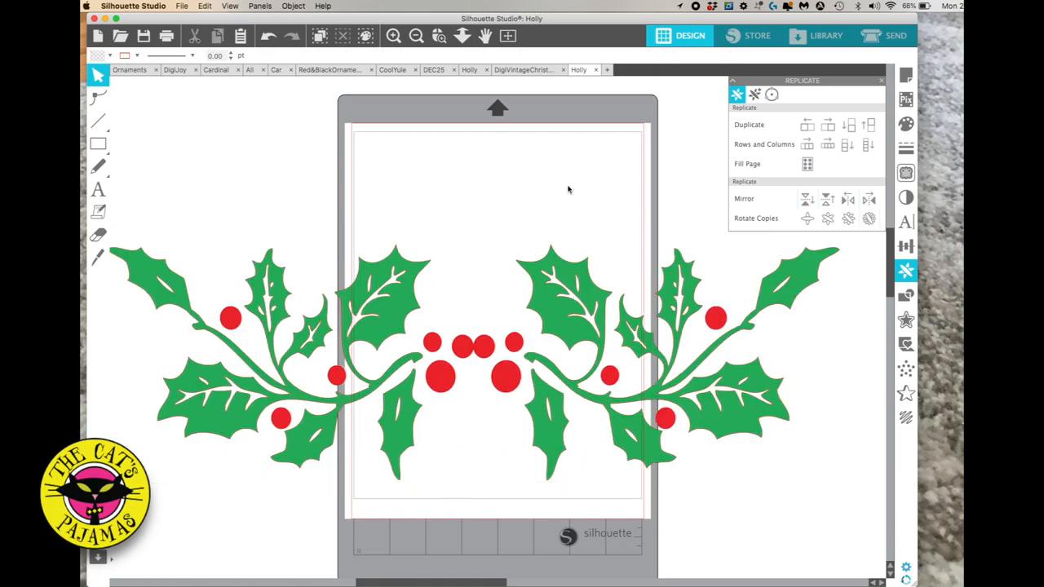
- Ungroup the left holly sprig and regroup its pieces as one object
right_click(457, 350)
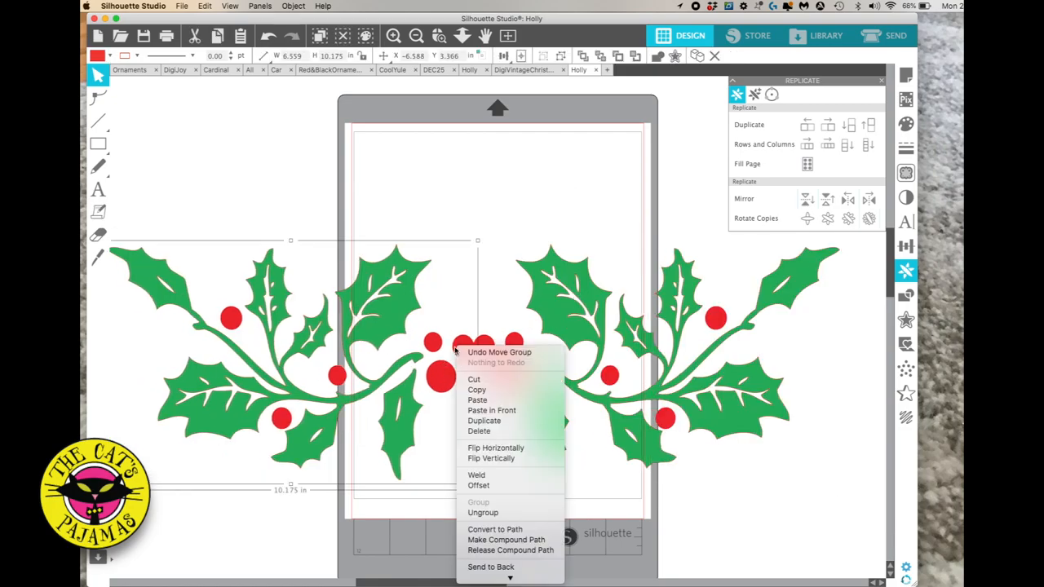
mouse_move(481, 512)
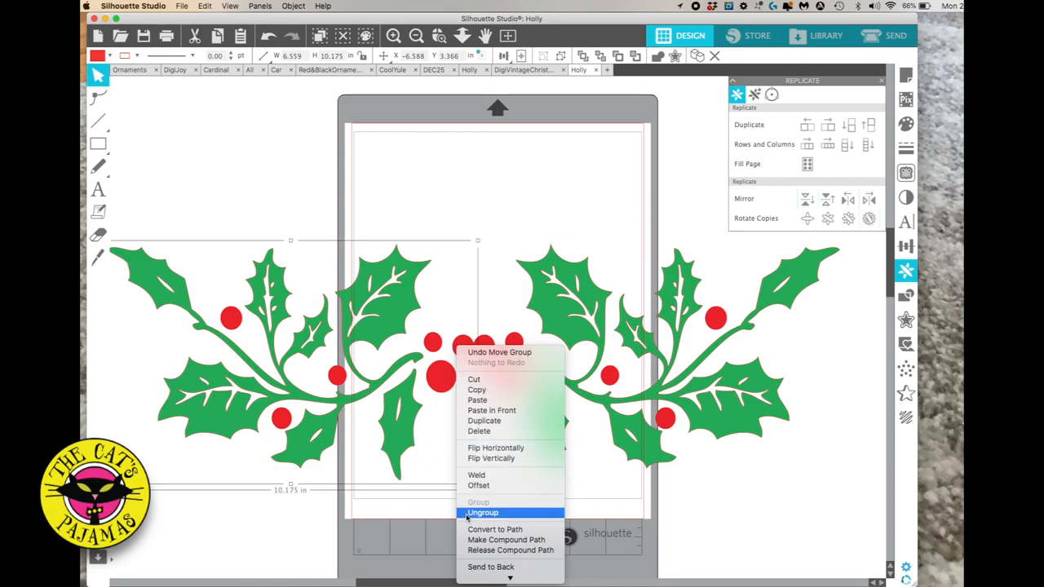
left_click(483, 512)
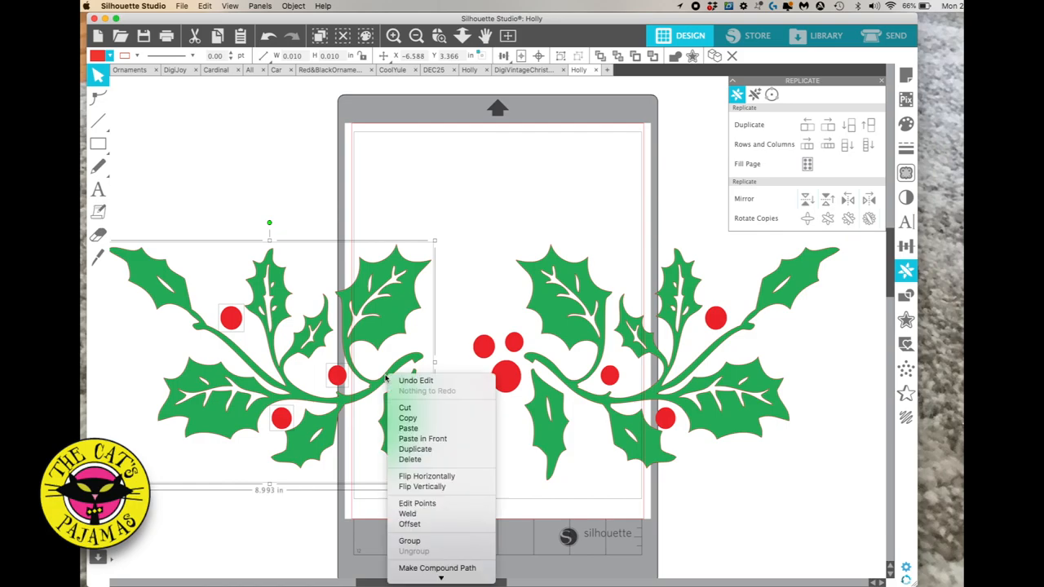
mouse_move(428, 541)
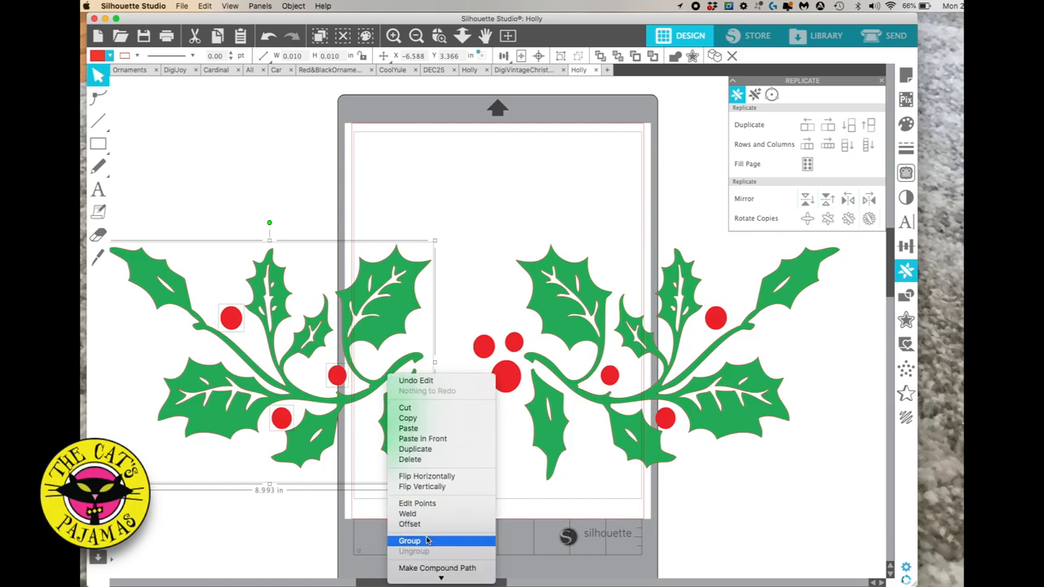
left_click(409, 541)
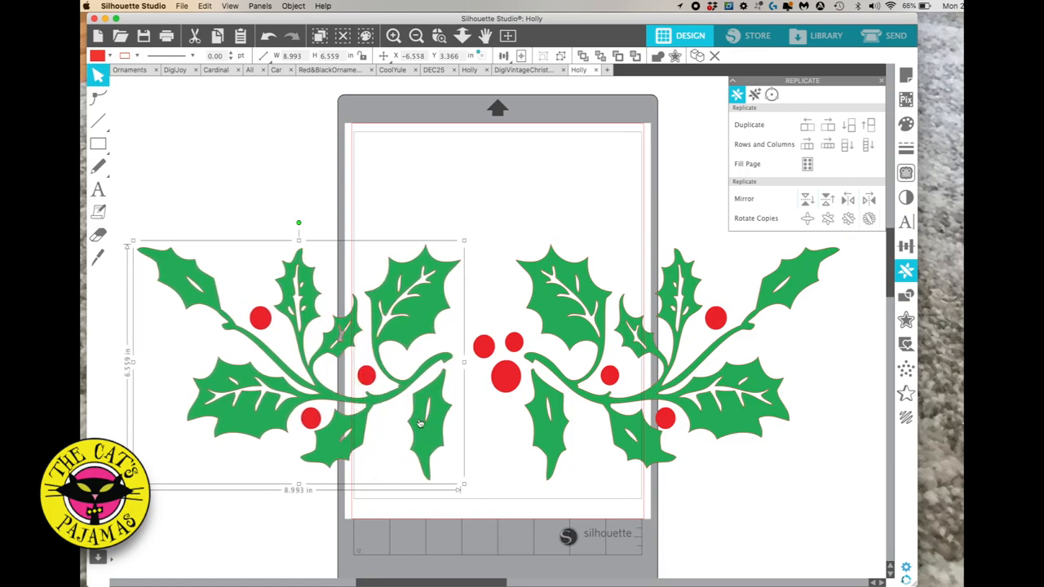
- Nudge the two centre berries into place and group the whole garland
right_click(506, 375)
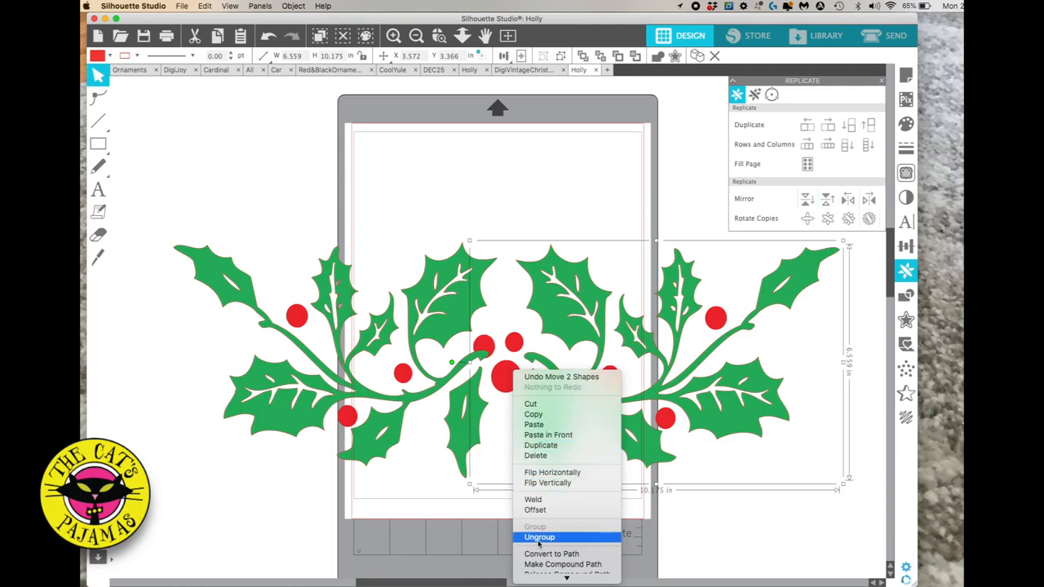
left_click(539, 537)
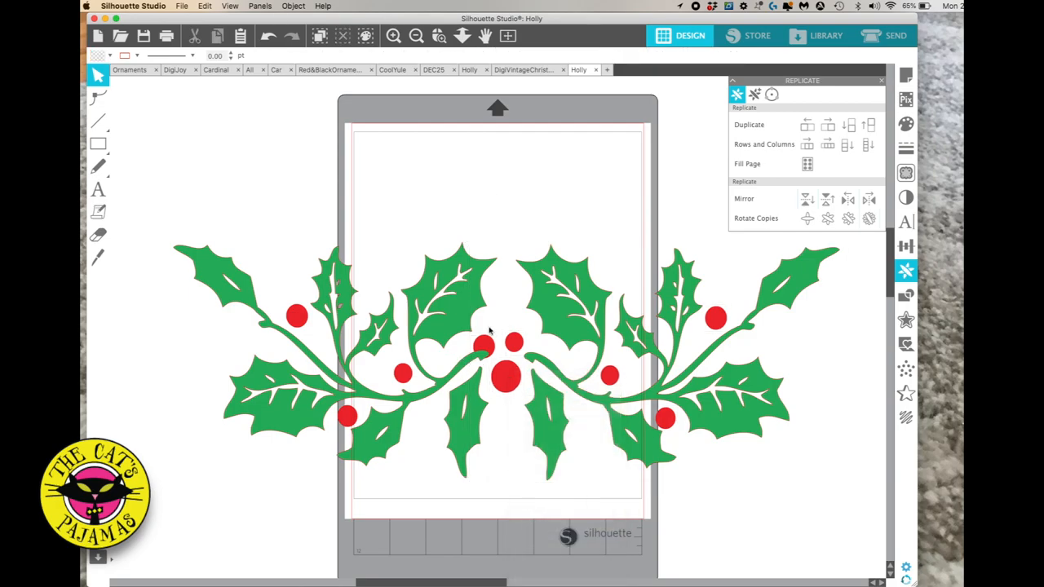
left_click(485, 344)
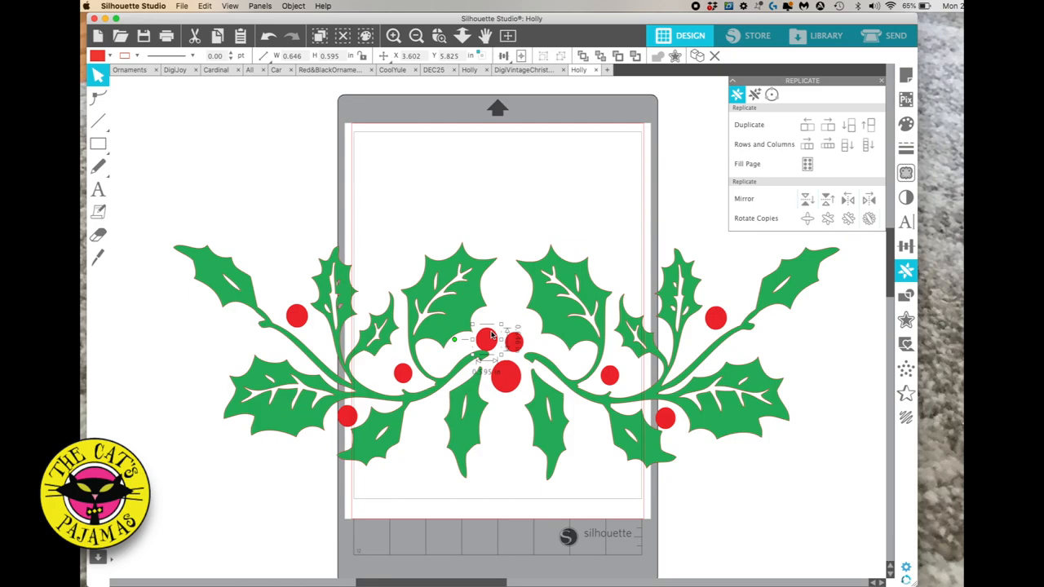
left_click_drag(489, 335, 510, 346)
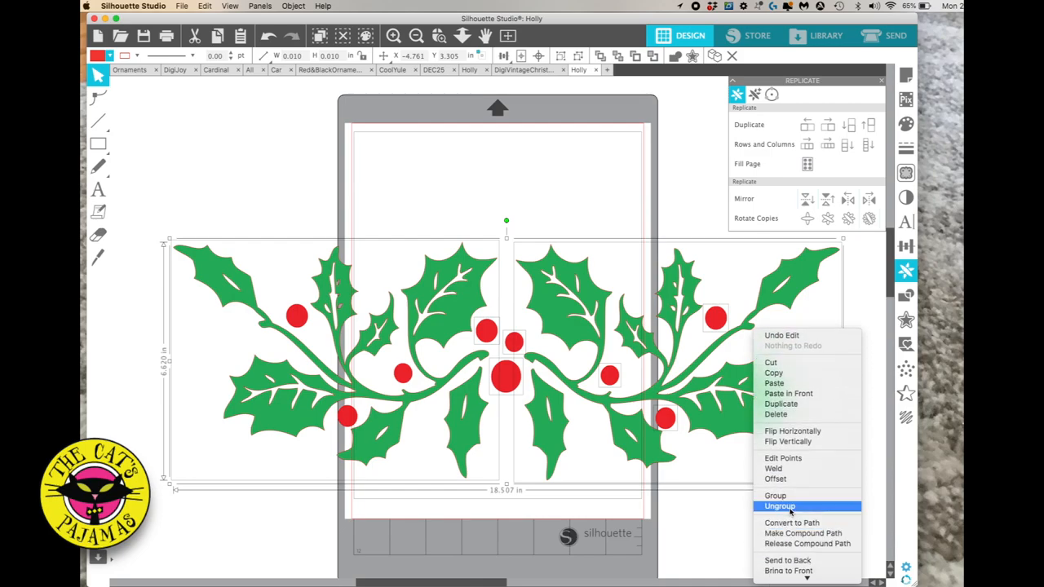
left_click(779, 505)
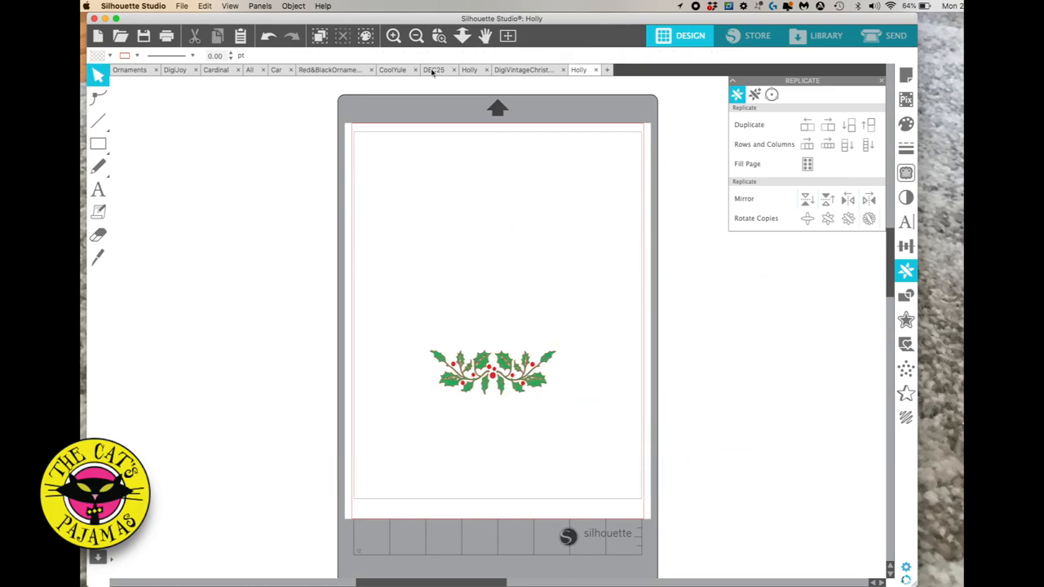
- Switch to the DEC25 document, select the black date image and open tracing options
left_click(433, 69)
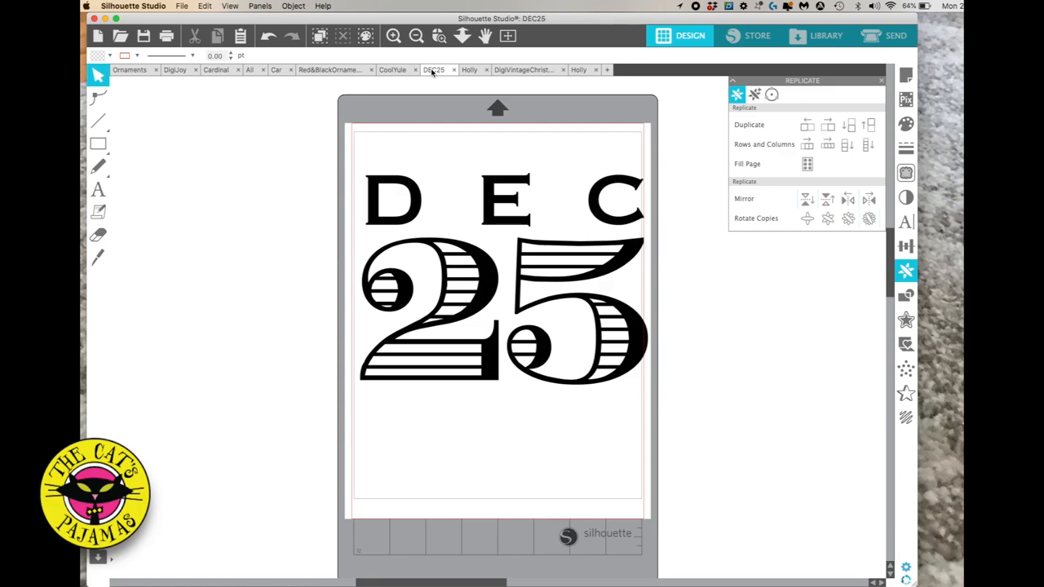
left_click(503, 285)
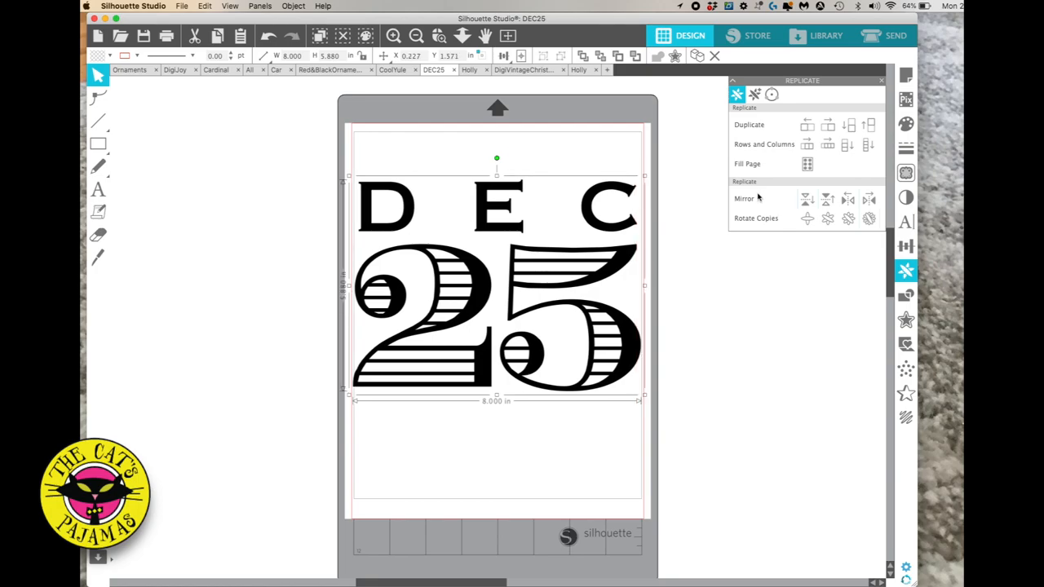
left_click(848, 199)
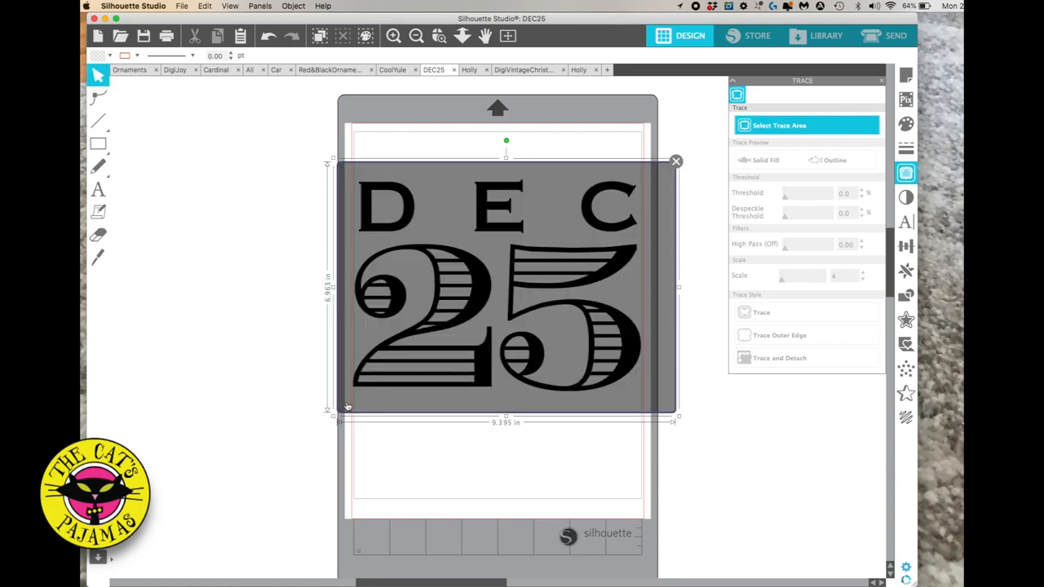
- Finish the trace area and adjust the threshold, settling at 72% for a solid preview
left_click(760, 312)
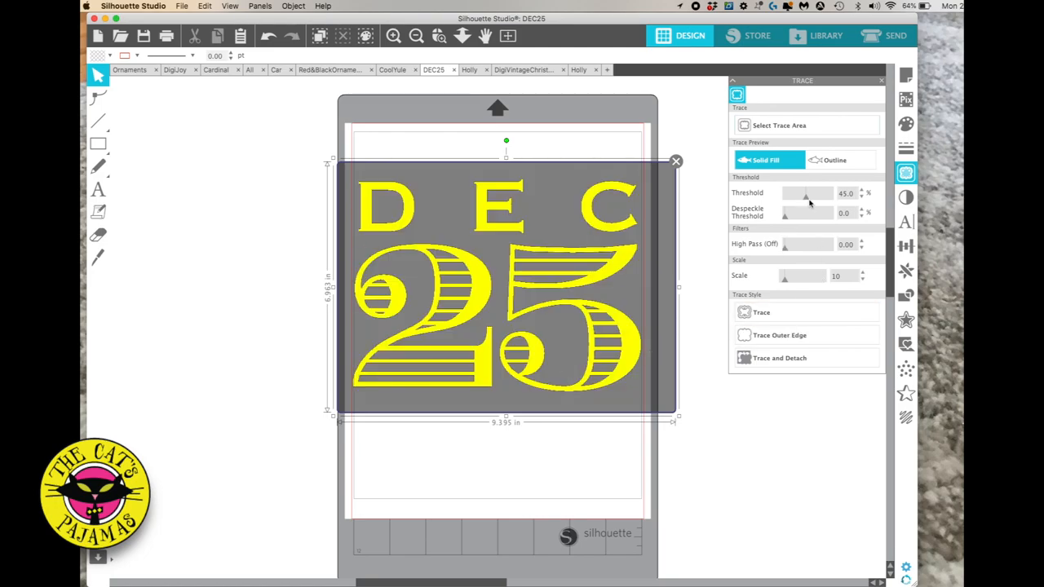
left_click_drag(805, 194, 828, 194)
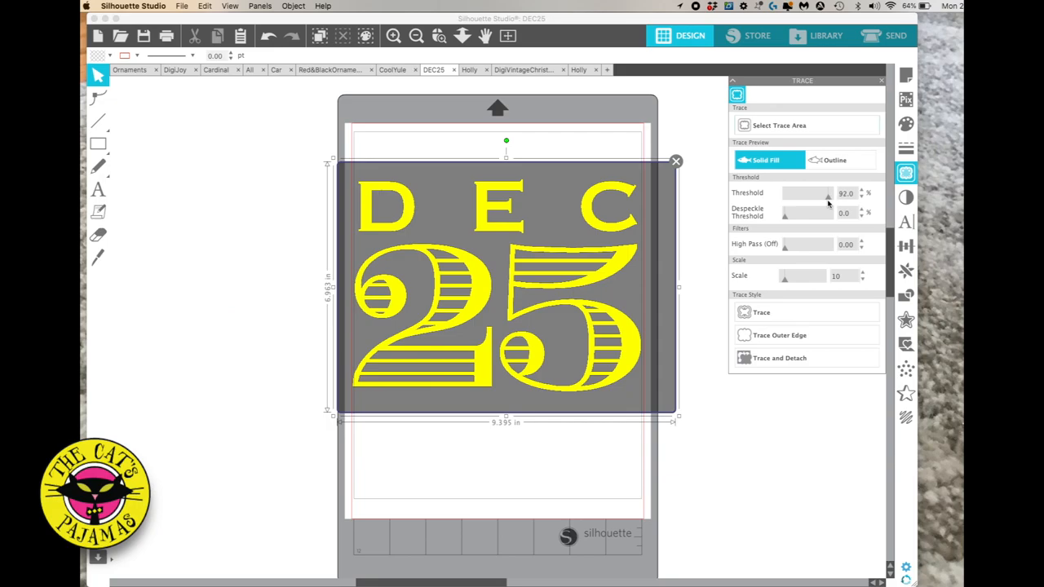
left_click_drag(828, 193, 817, 193)
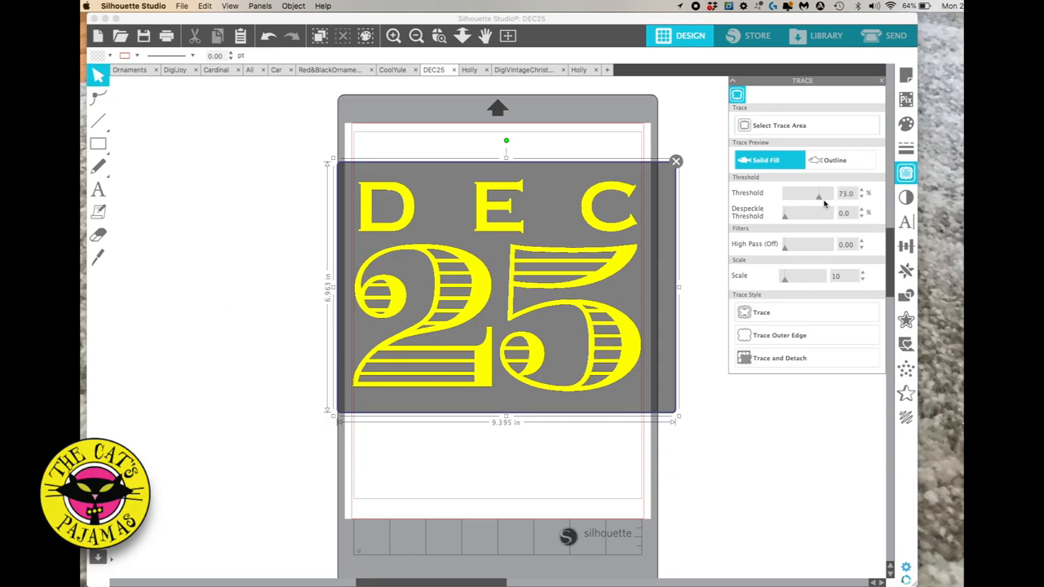
left_click_drag(818, 193, 829, 193)
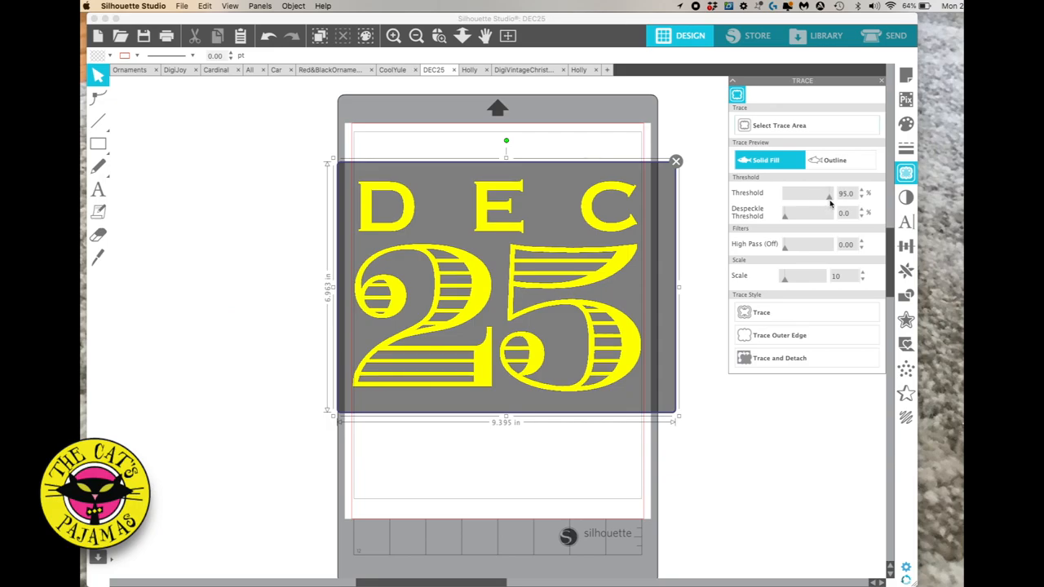
left_click_drag(828, 193, 818, 193)
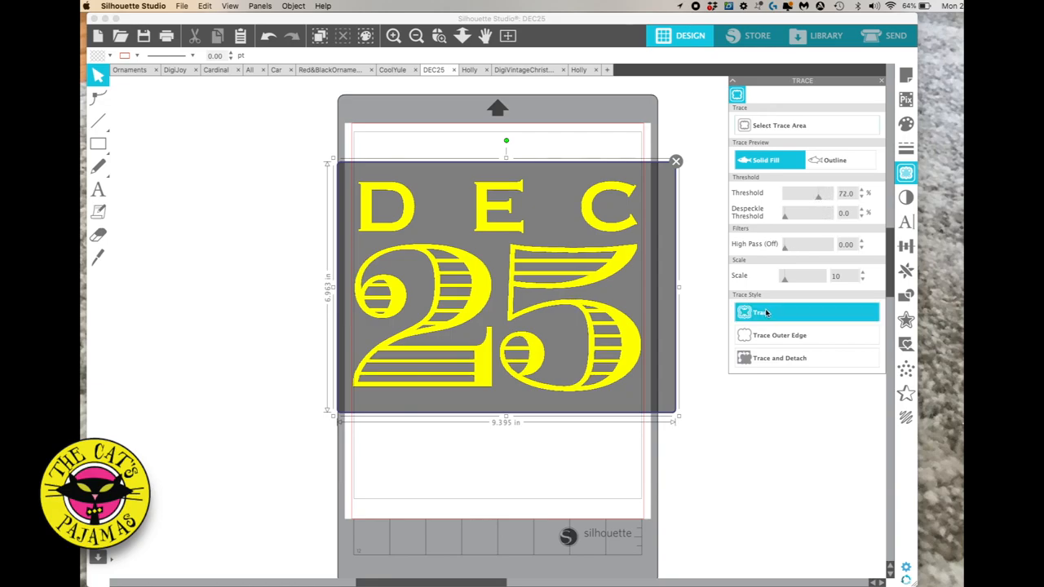
- Trace DEC 25 into cut lines and drag the black original left off the page
left_click(762, 312)
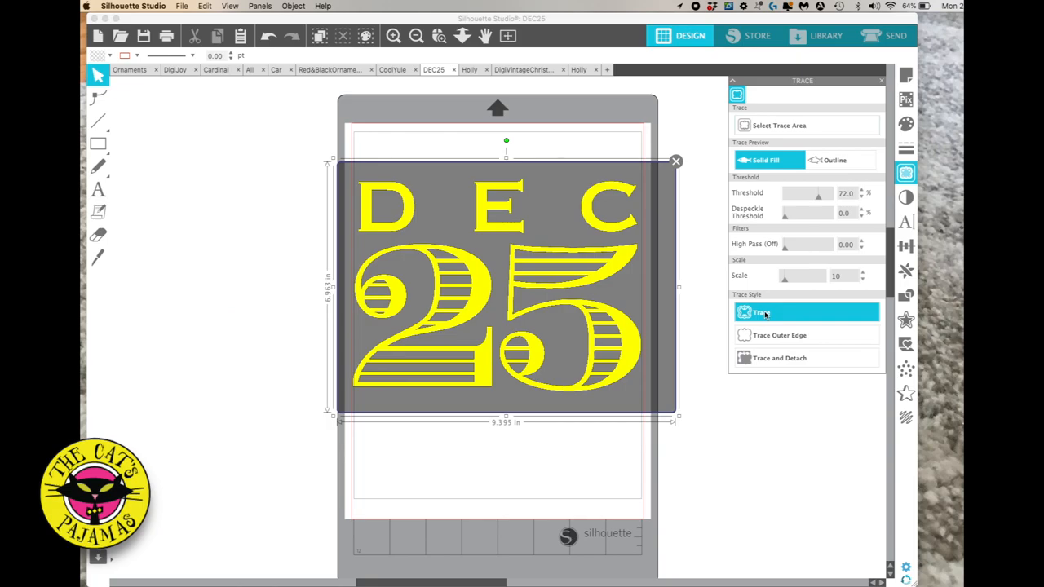
left_click(760, 313)
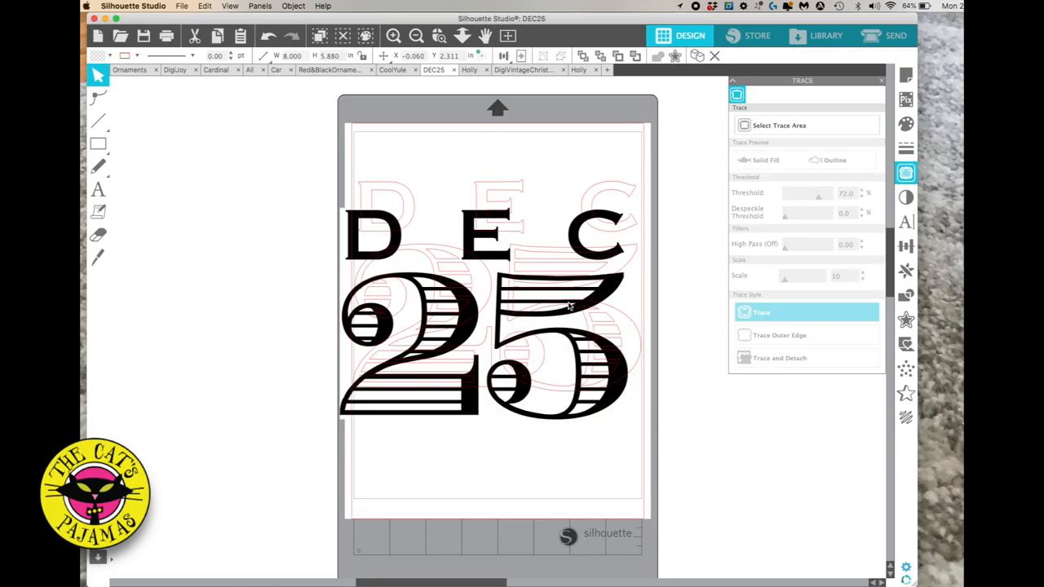
left_click_drag(497, 318, 220, 318)
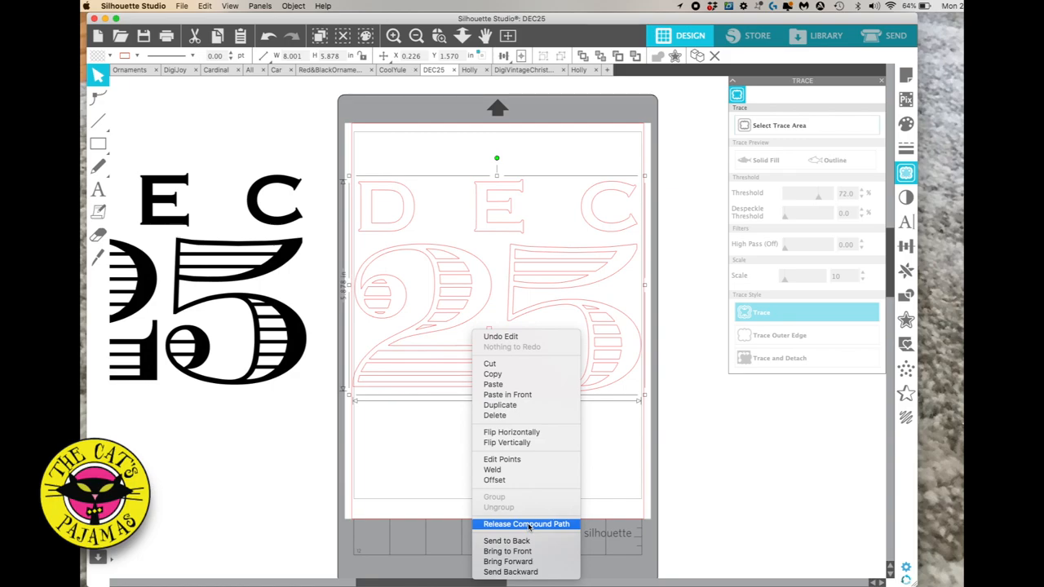
mouse_move(545, 512)
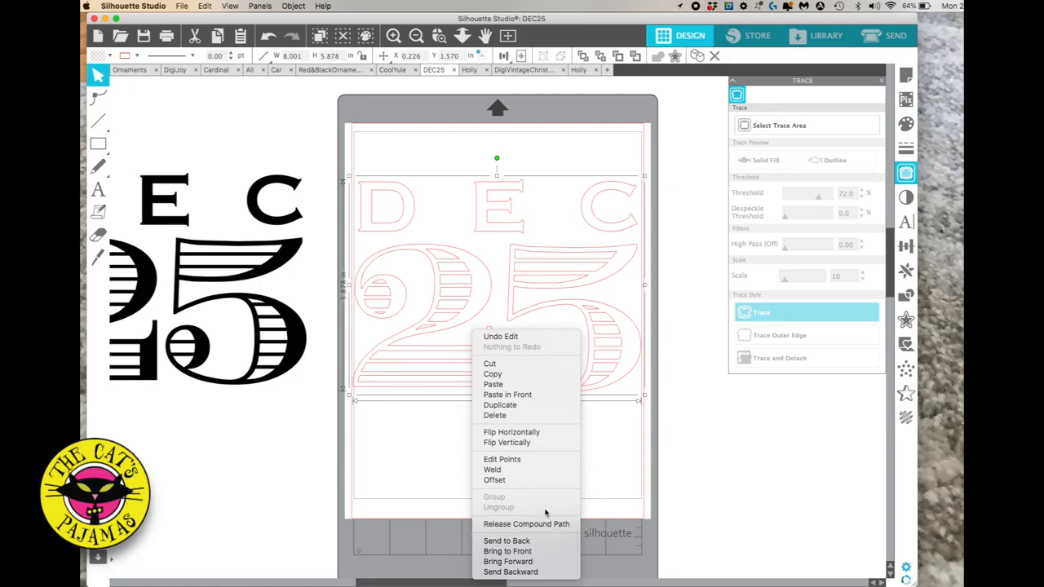
mouse_move(517, 373)
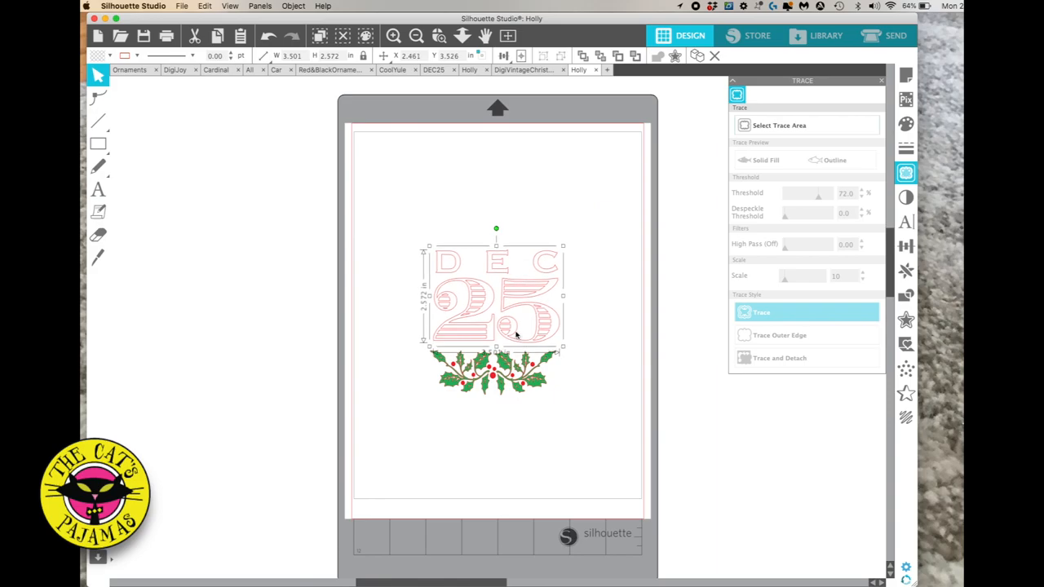
mouse_move(155, 100)
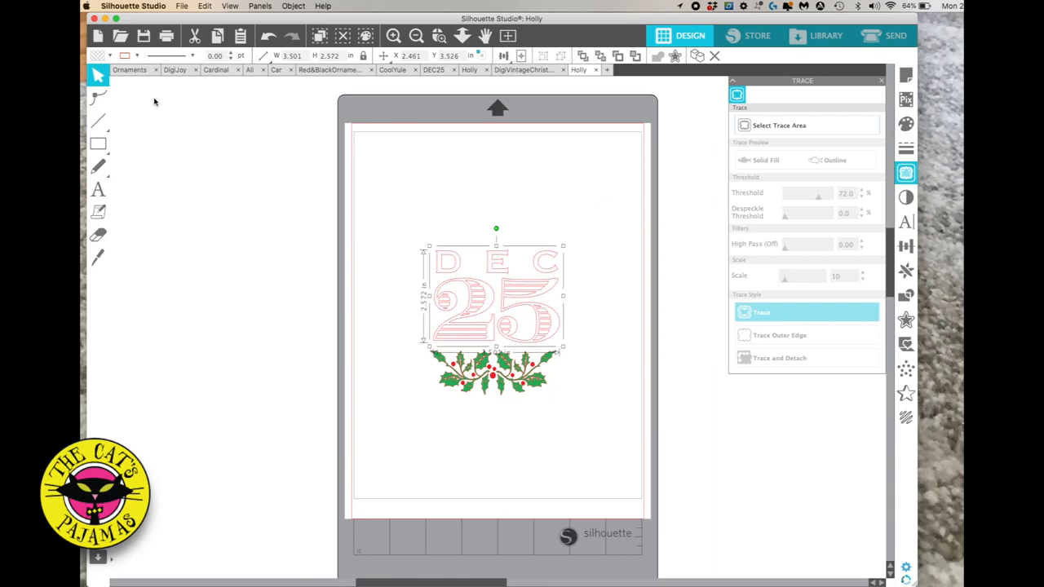
left_click(98, 55)
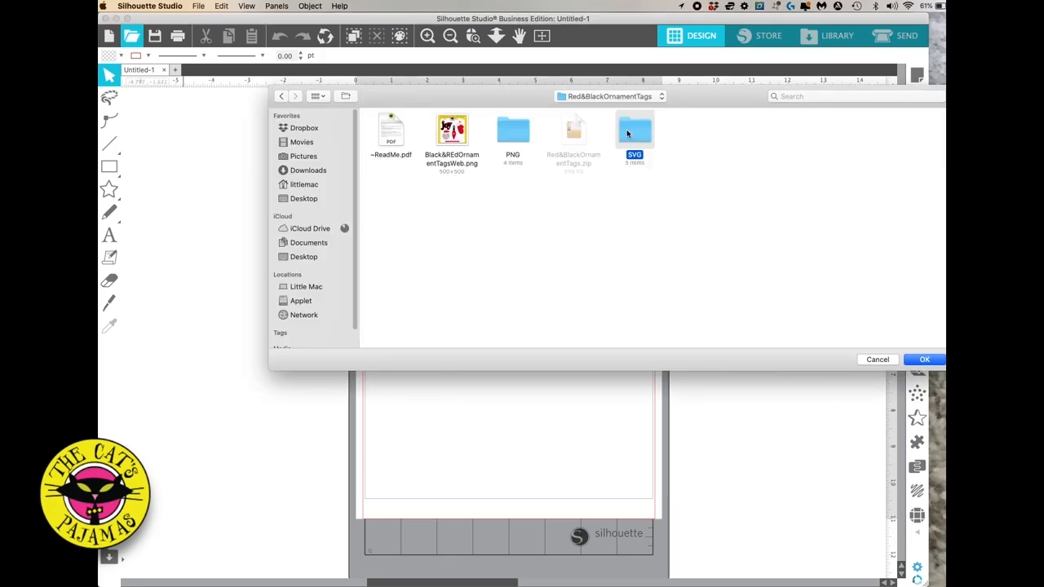
- Open Santa.svg, pull the pink nose aside to inspect layers, then undo
double_click(634, 130)
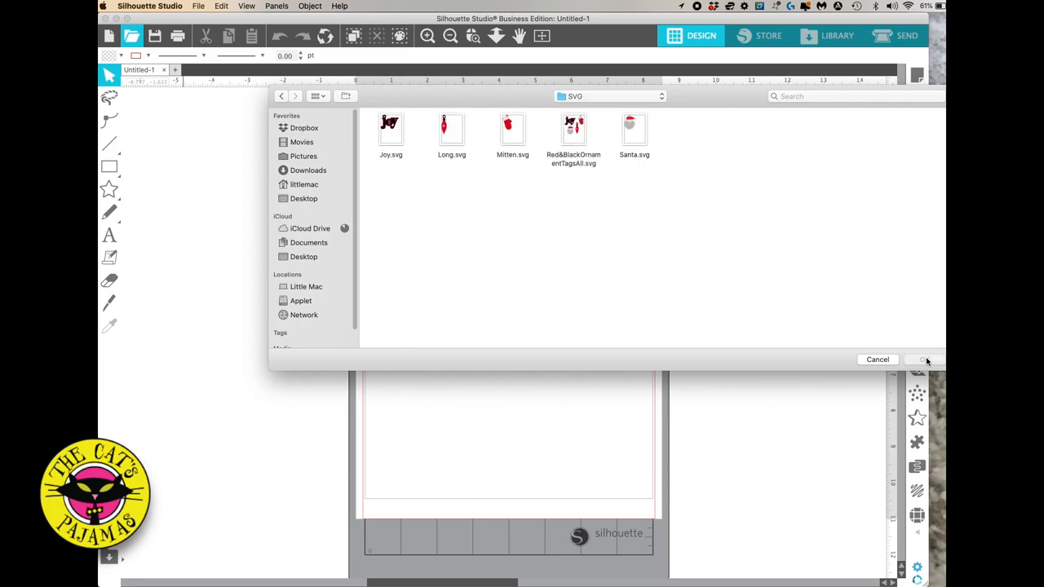
left_click(634, 130)
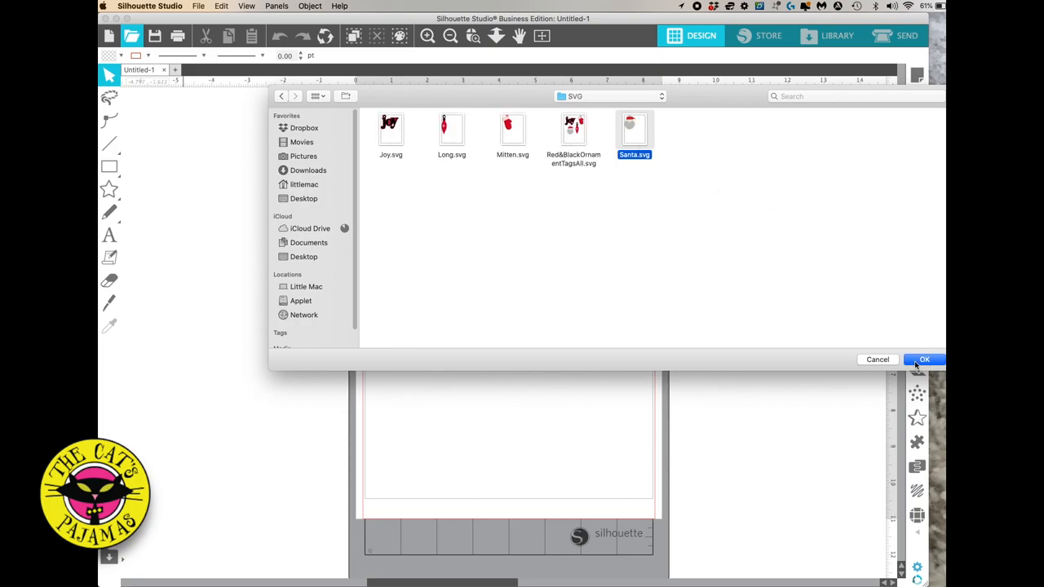
left_click(924, 359)
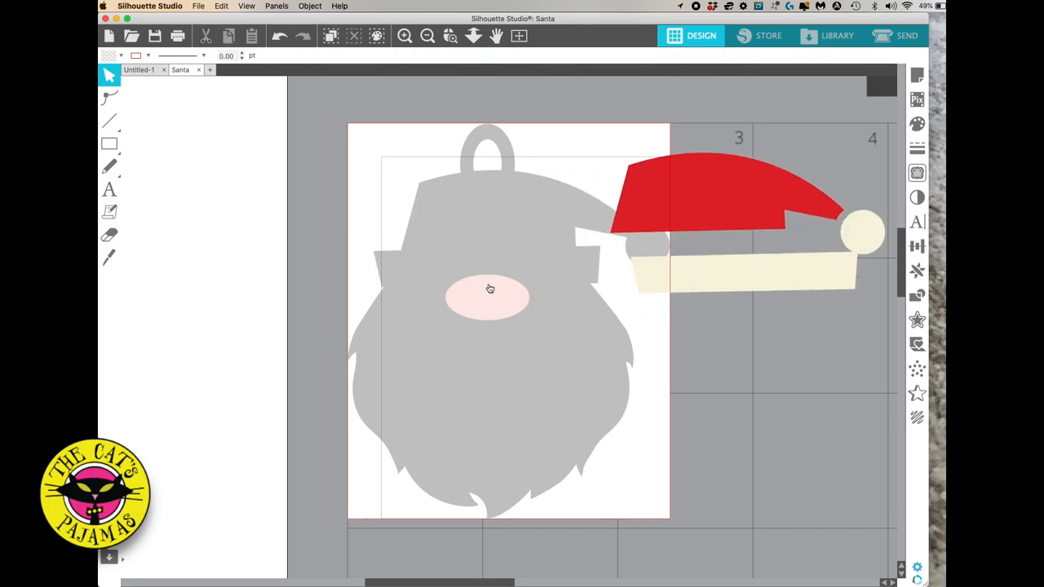
left_click_drag(489, 296, 711, 320)
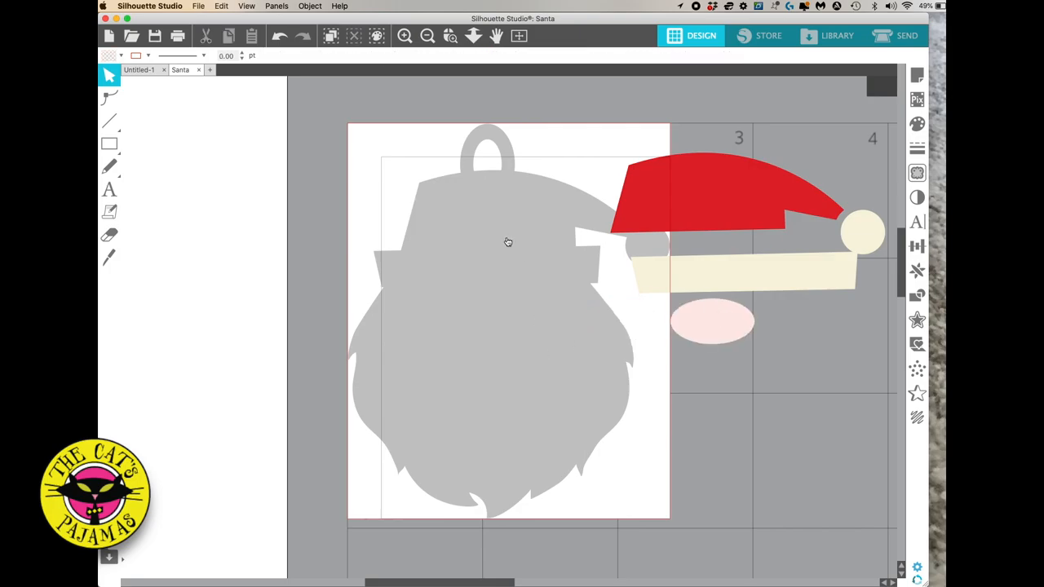
mouse_move(485, 203)
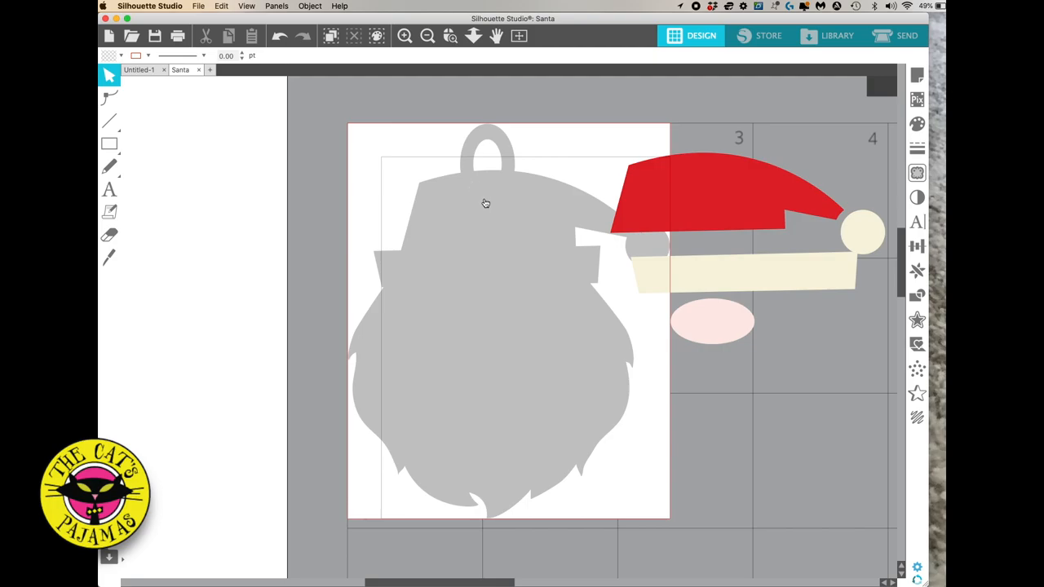
left_click(279, 36)
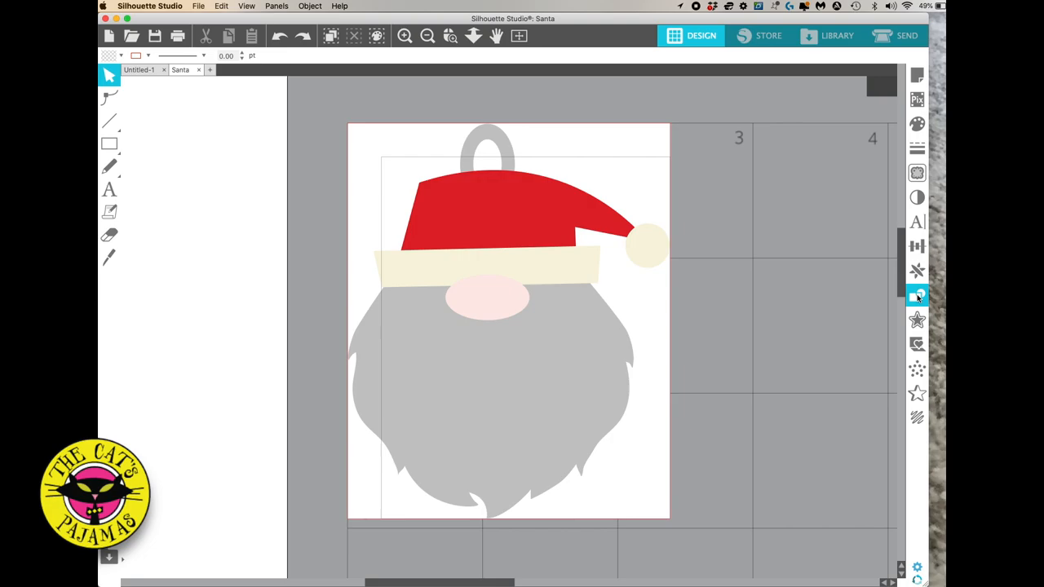
- Open the Modify panel with weld, subtract, divide and compound path options
left_click(916, 295)
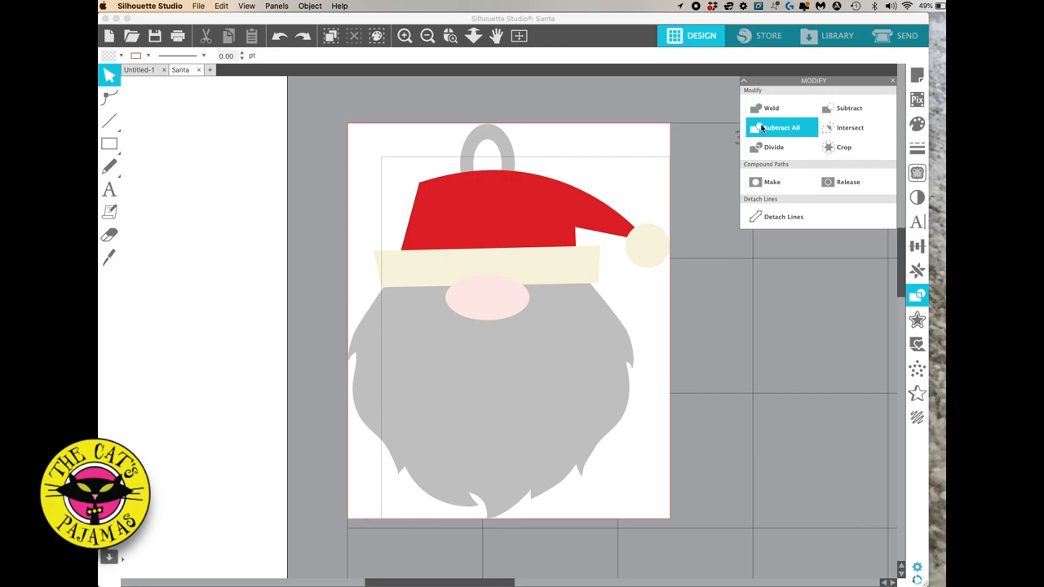
mouse_move(851, 128)
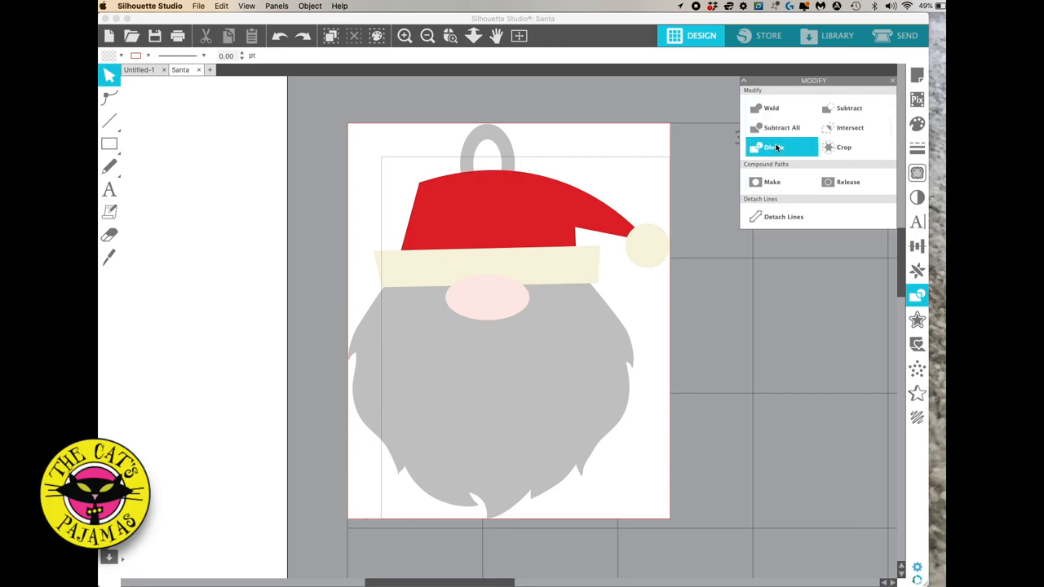
mouse_move(774, 147)
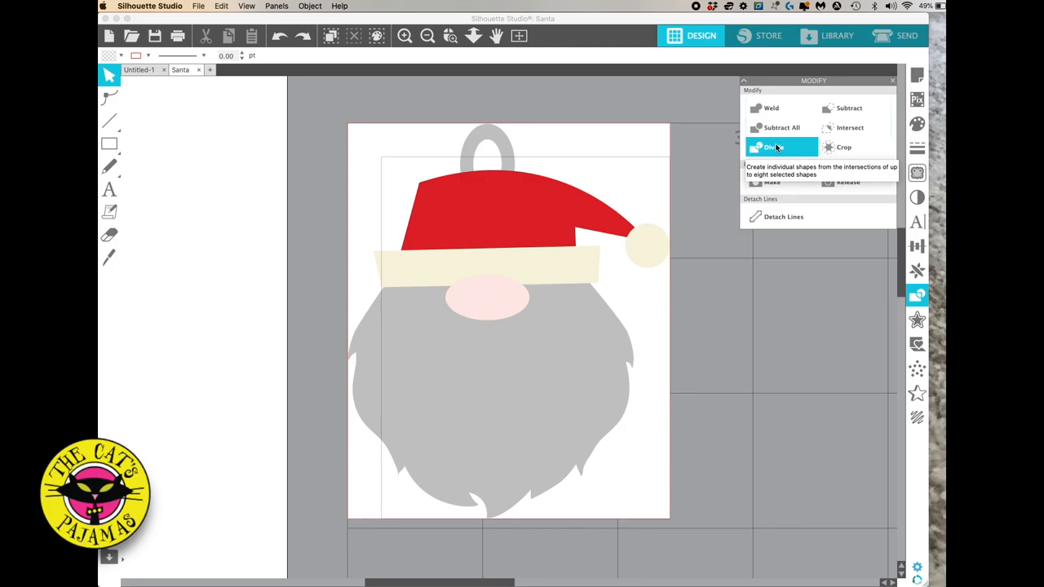
mouse_move(680, 6)
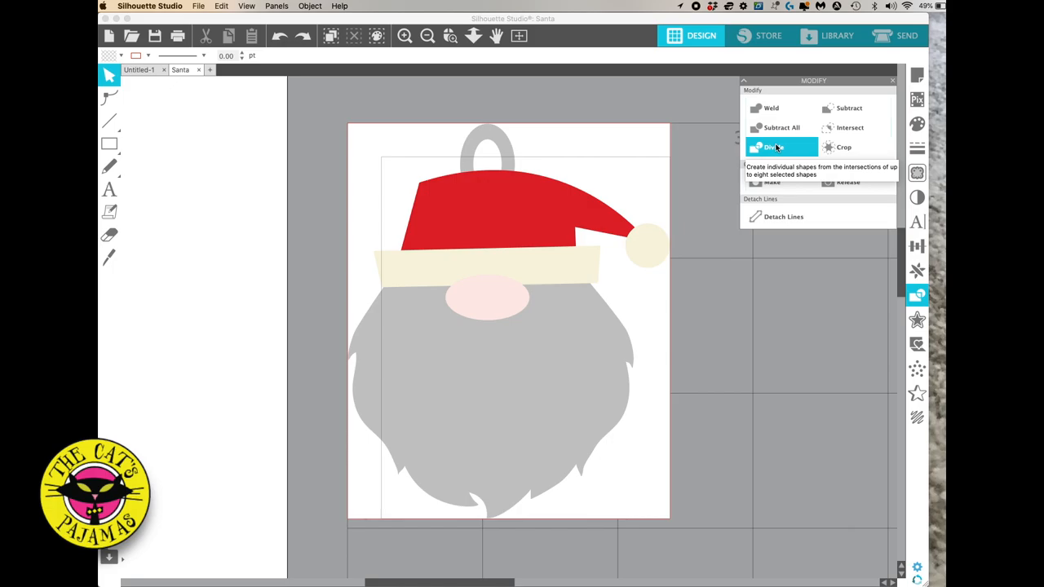
mouse_move(844, 147)
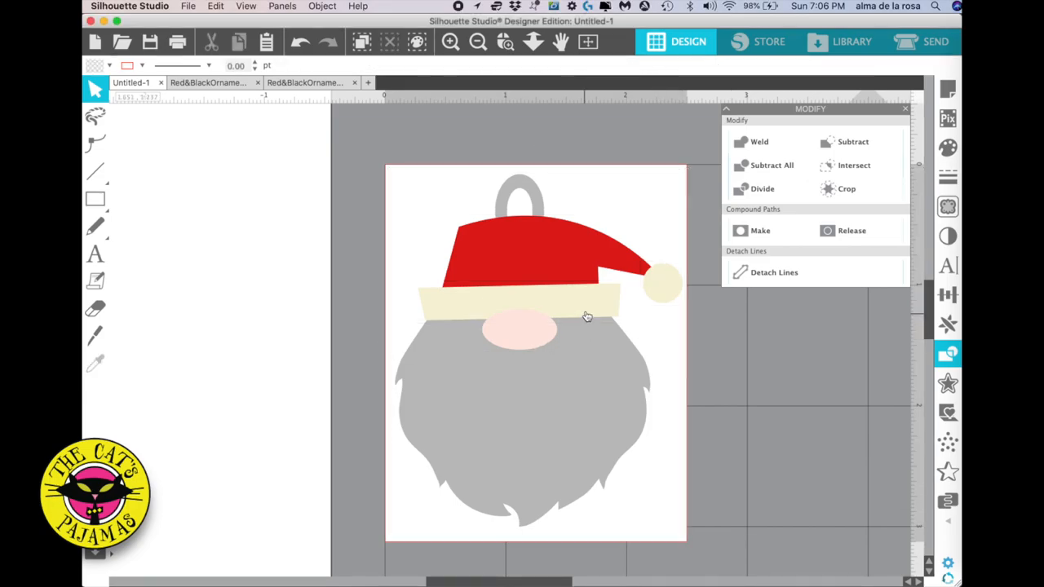
mouse_move(591, 307)
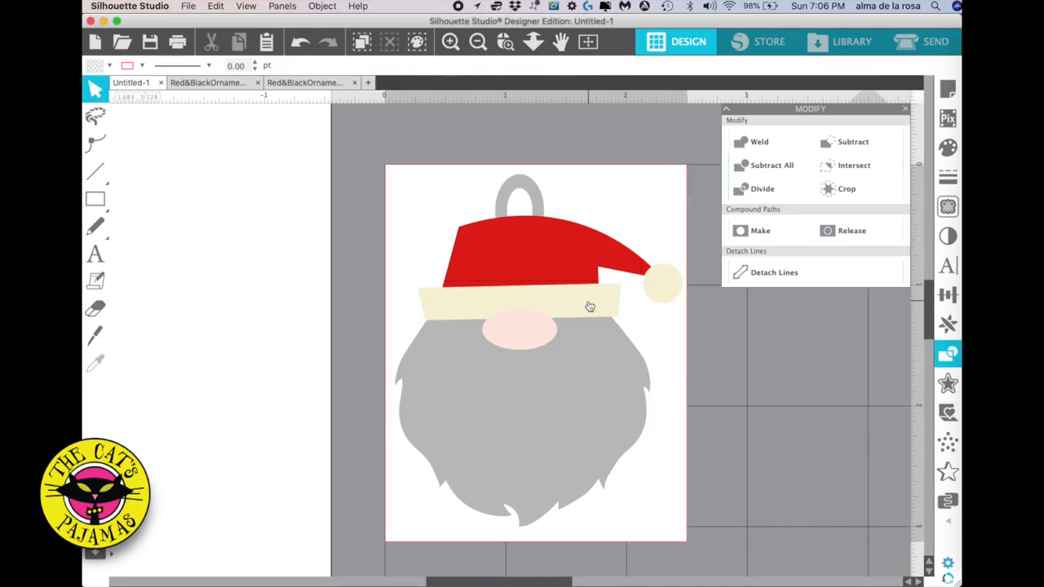
- Preview the cut lines, then drag the hat, nose and cream brim off the face
left_click(935, 42)
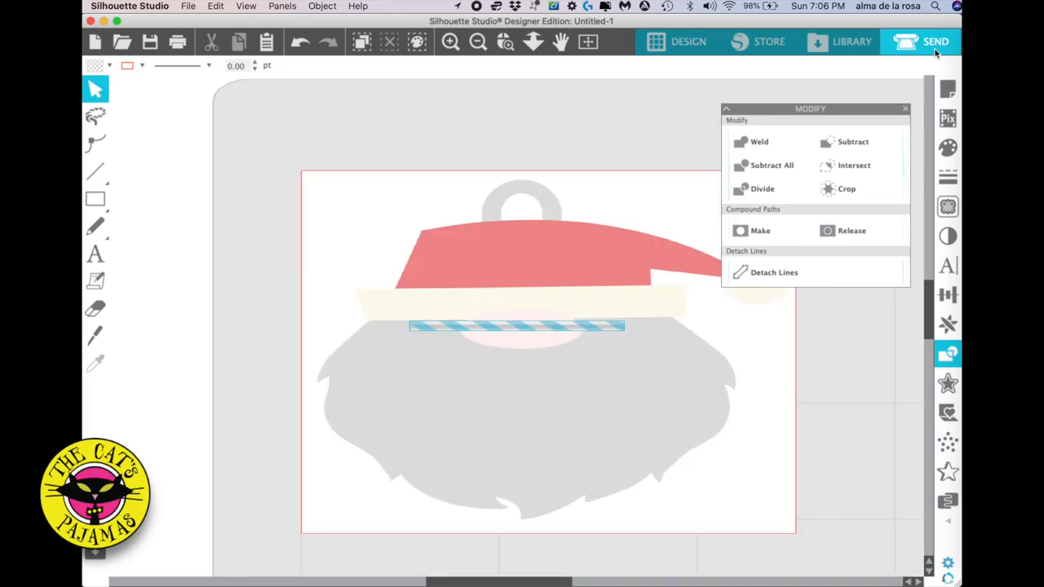
left_click(919, 41)
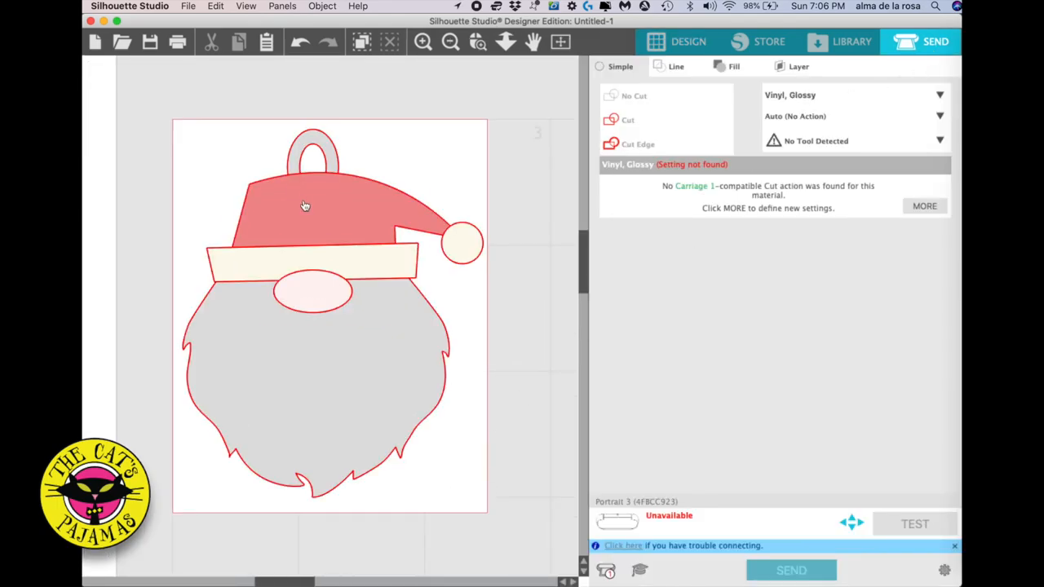
left_click_drag(306, 206, 468, 126)
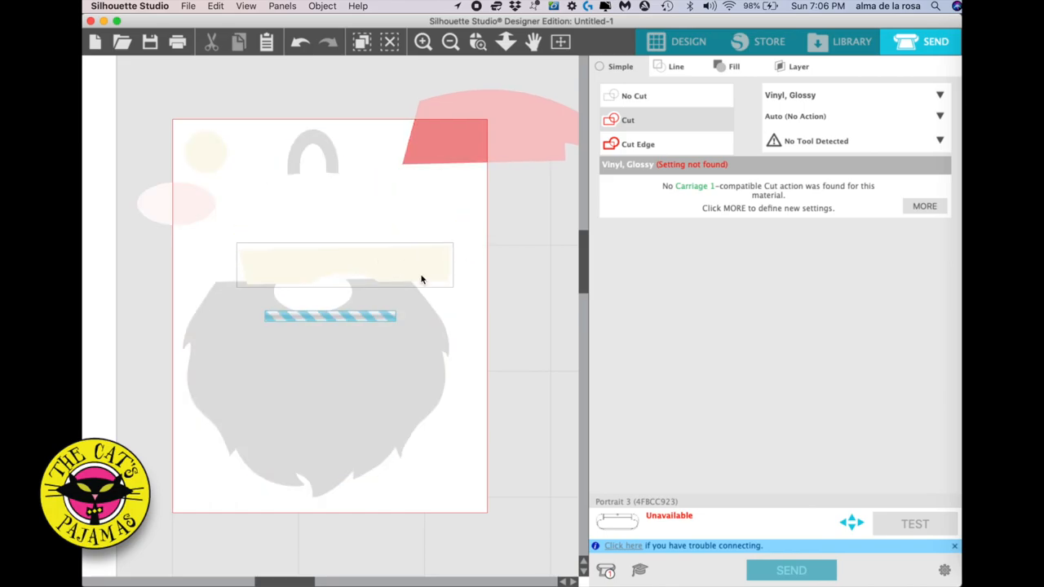
left_click_drag(344, 263, 357, 536)
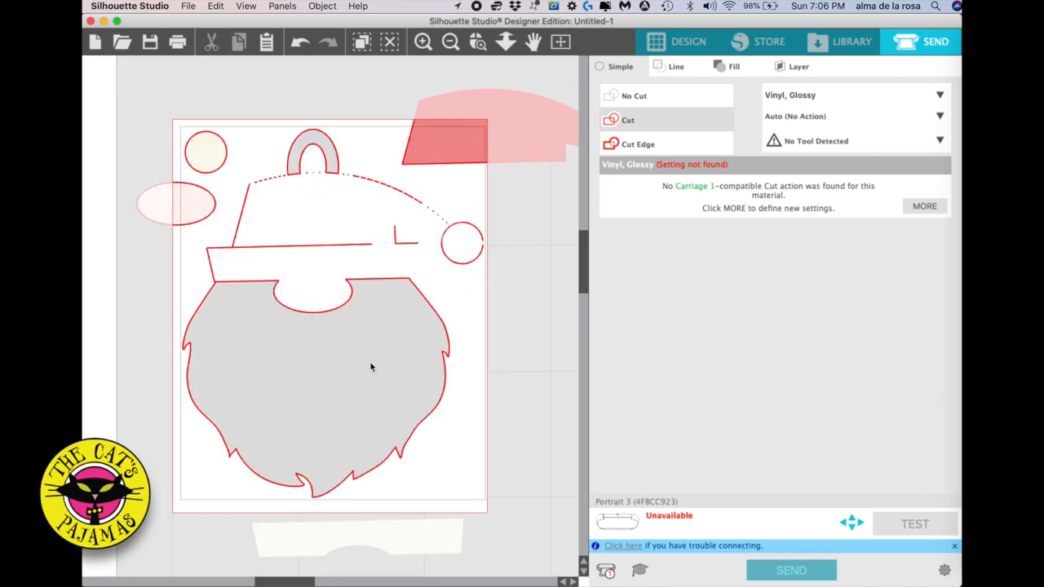
left_click(687, 41)
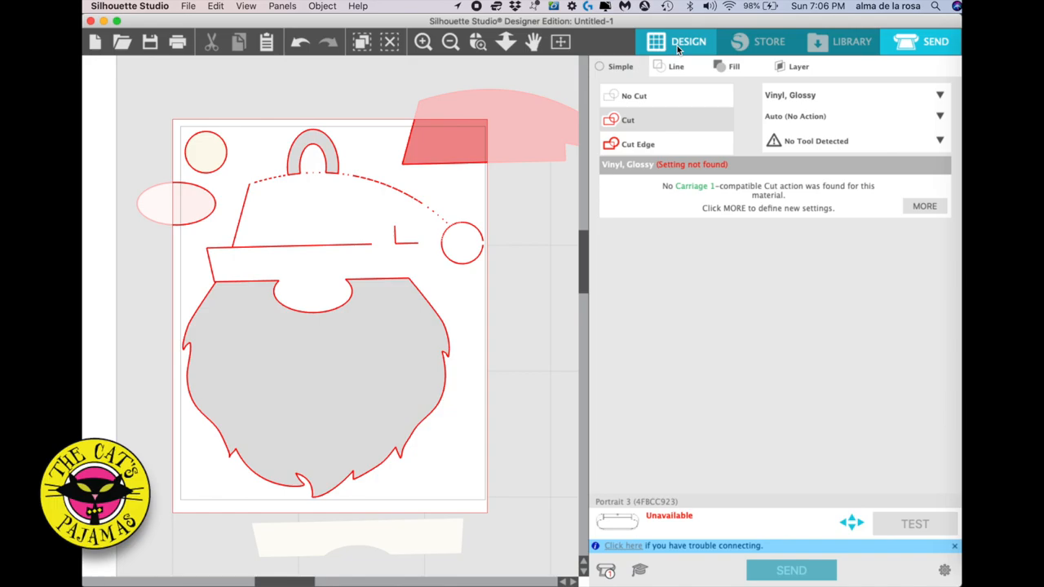
- Back in Design, ungroup the face and delete the hidden outlines above the beard
left_click(687, 42)
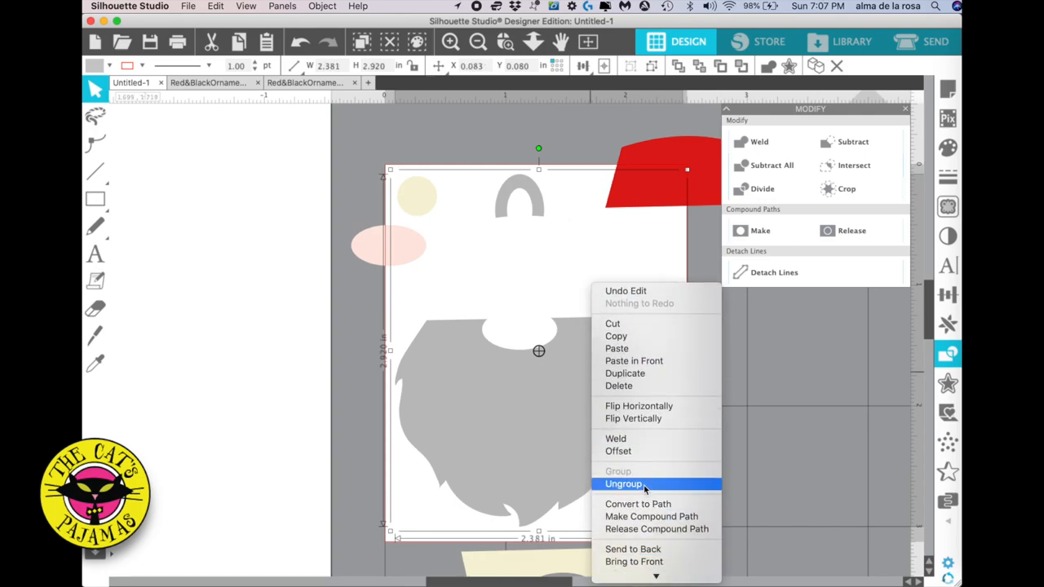
left_click(623, 483)
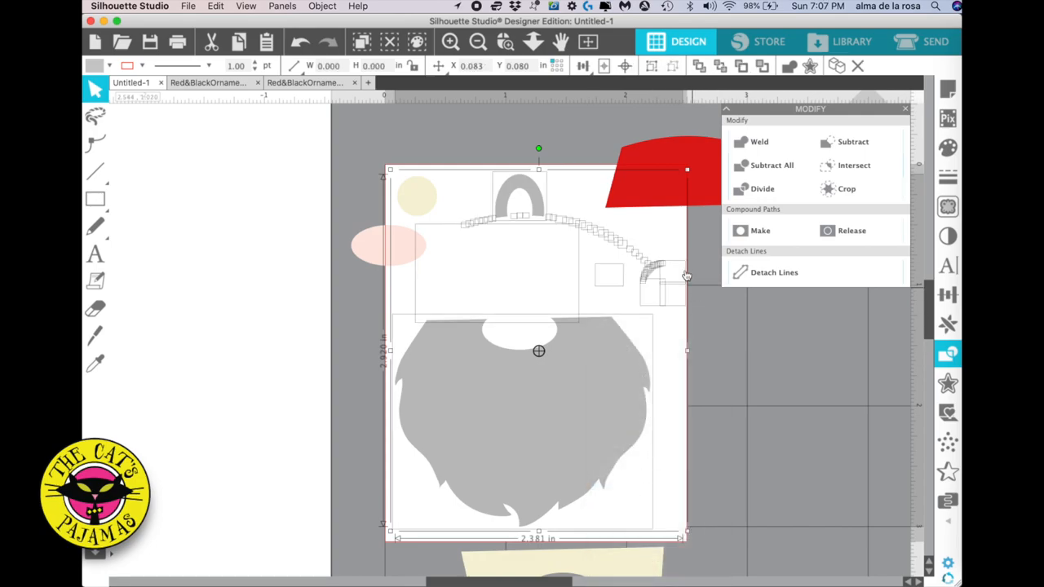
mouse_move(578, 341)
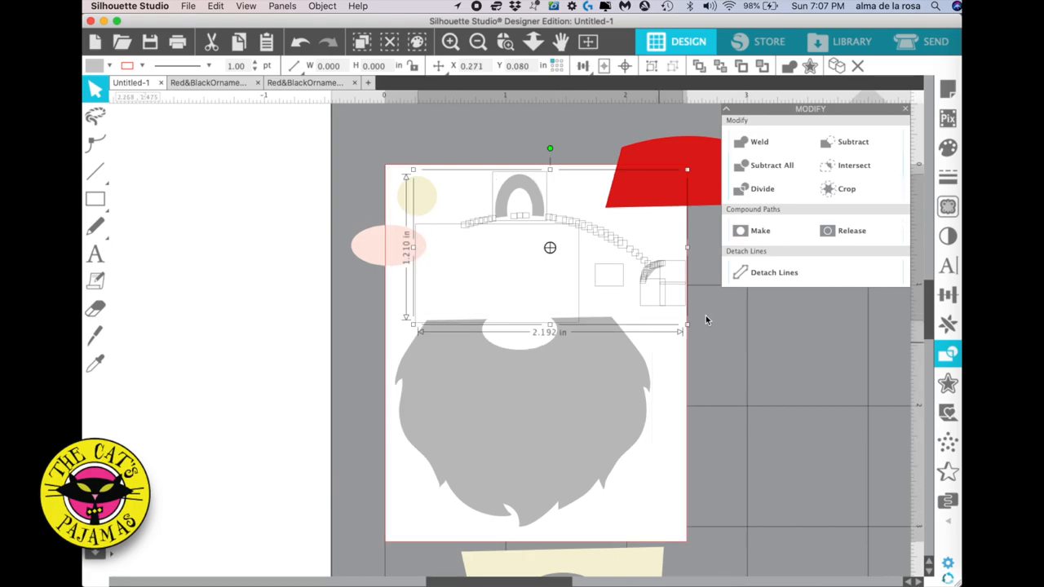
right_click(707, 319)
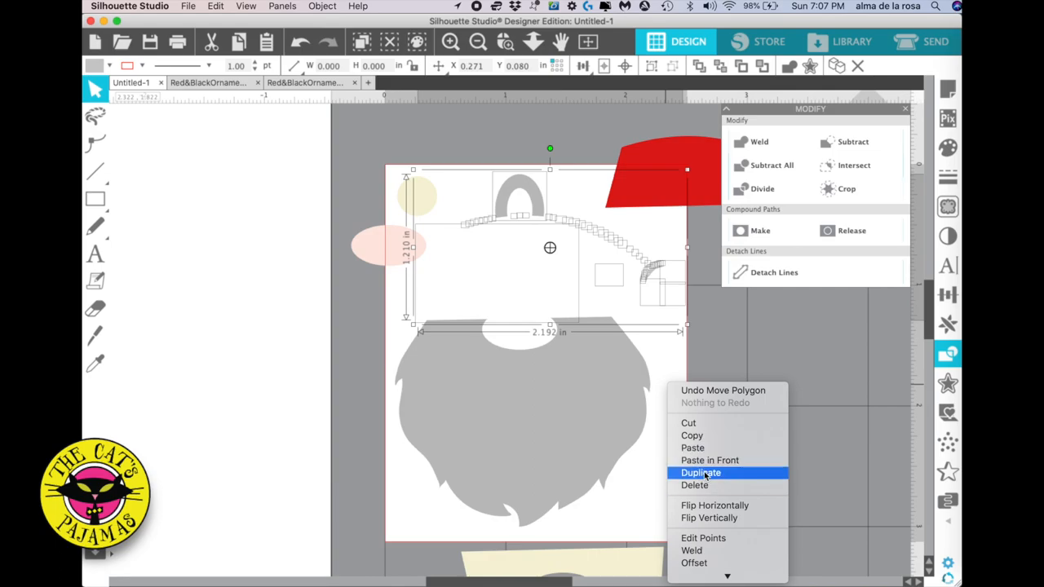
mouse_move(694, 485)
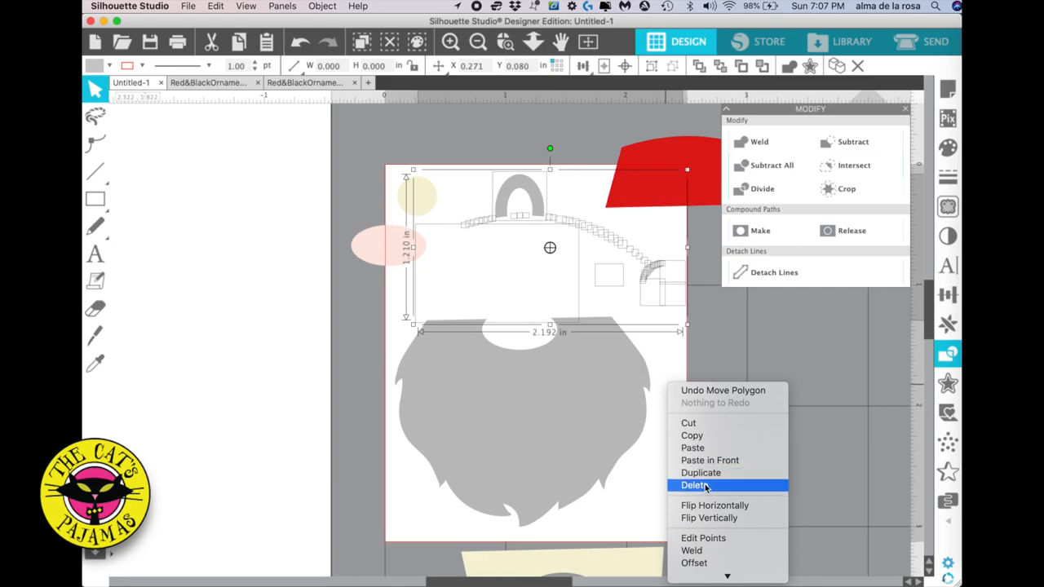
left_click(693, 484)
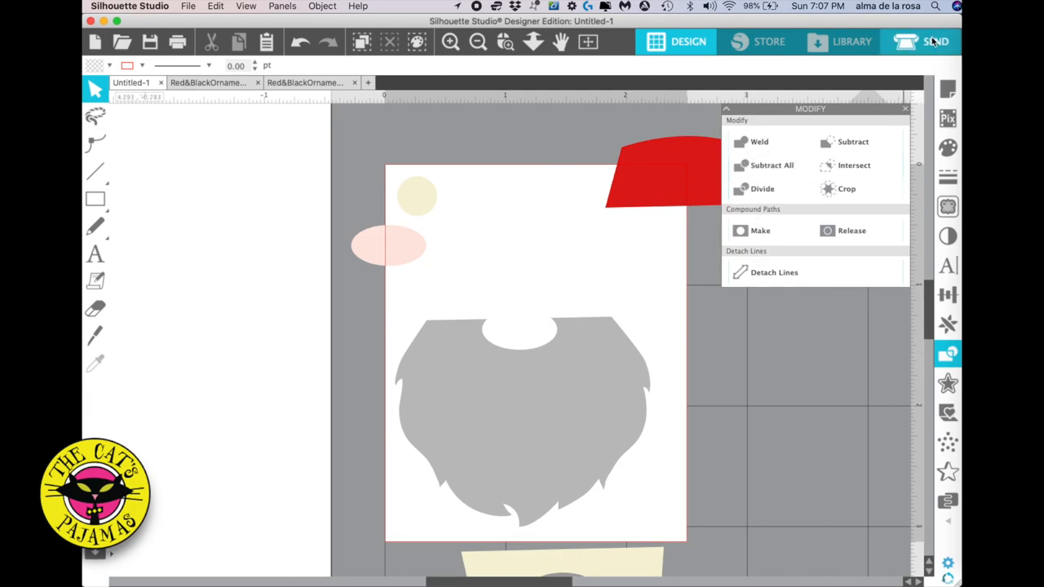
- Place the cream brim on the beard top and the red hat onto the brim
left_click(920, 41)
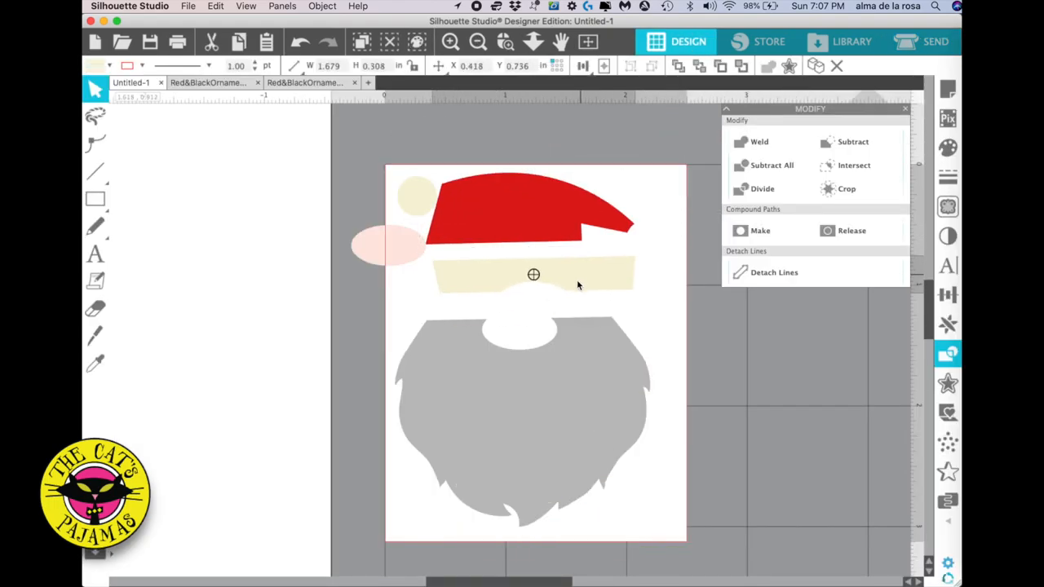
left_click_drag(533, 275, 518, 302)
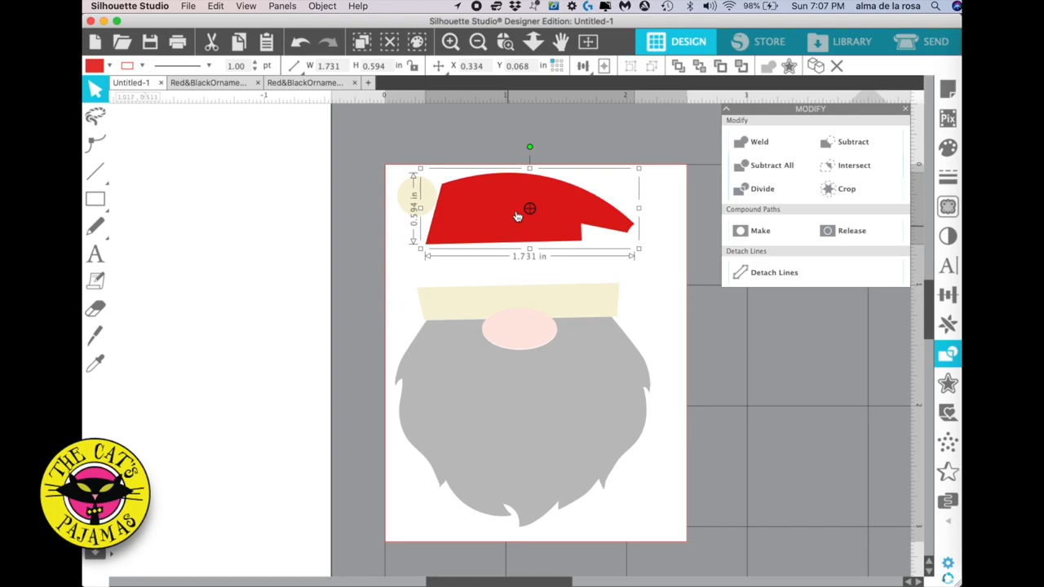
left_click_drag(518, 216, 542, 250)
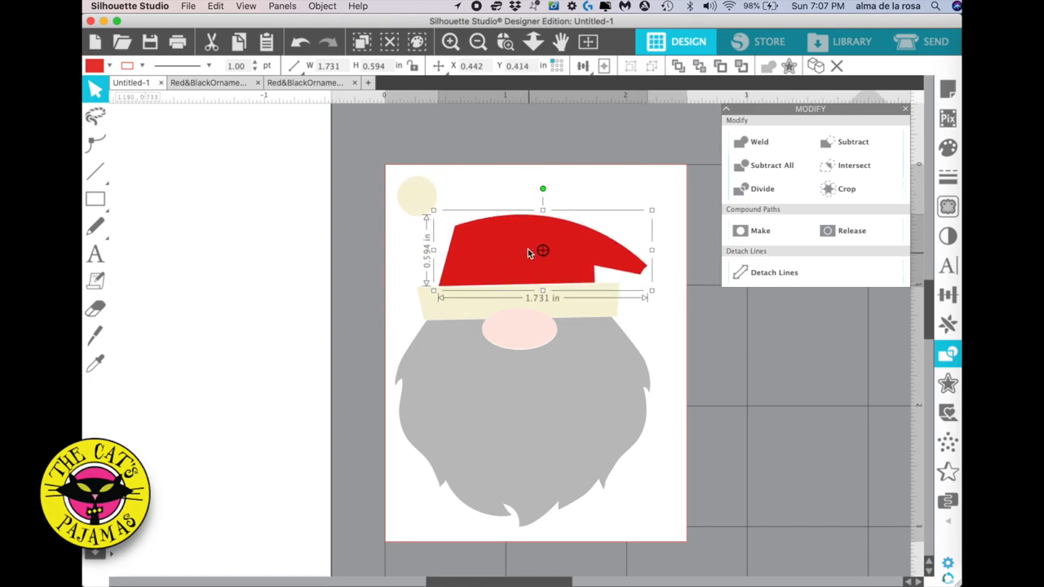